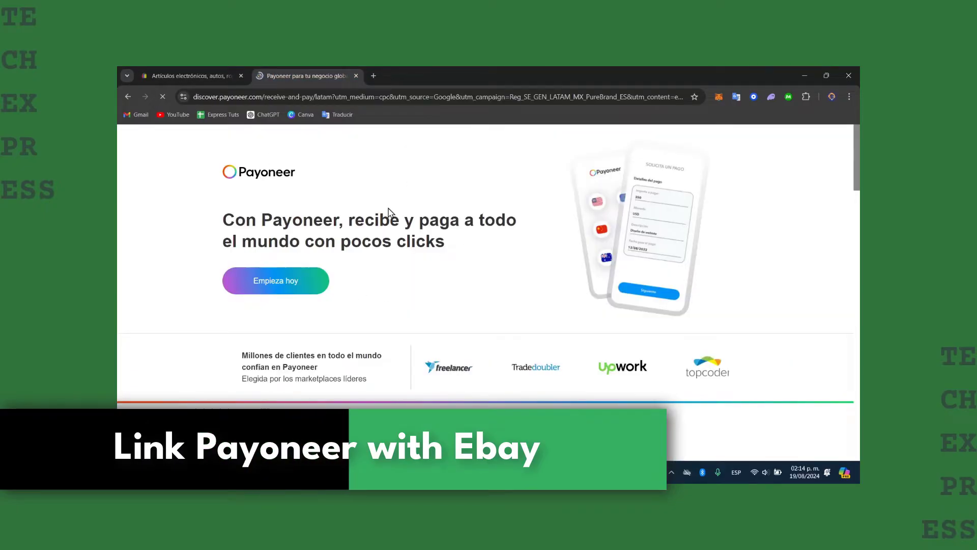
# - Switch the eBay homepage language from Español to English
pyautogui.click(190, 75)
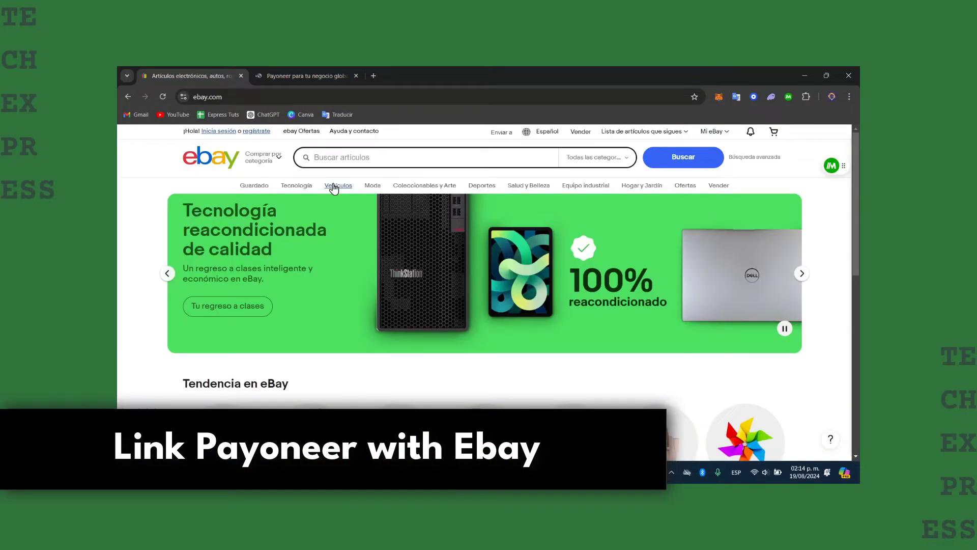
pyautogui.click(546, 131)
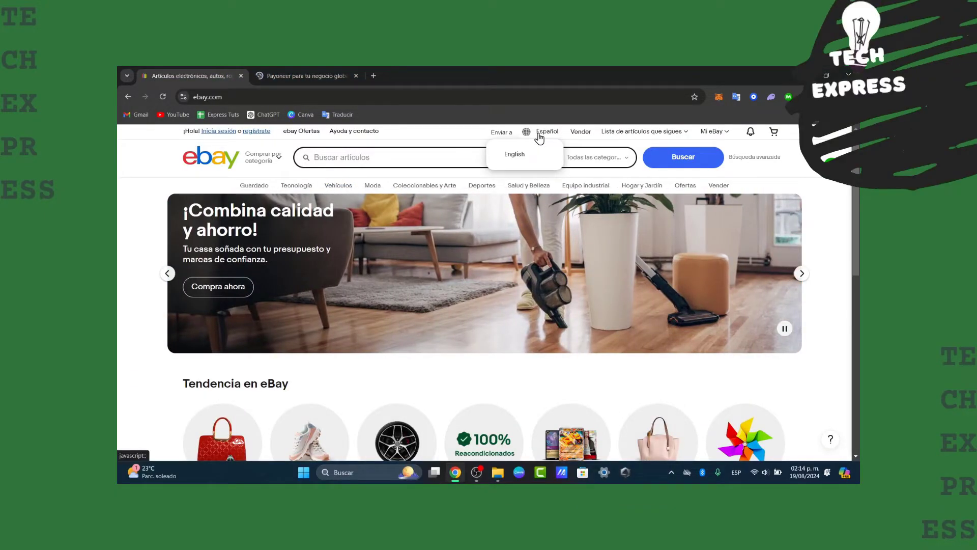
pyautogui.click(514, 153)
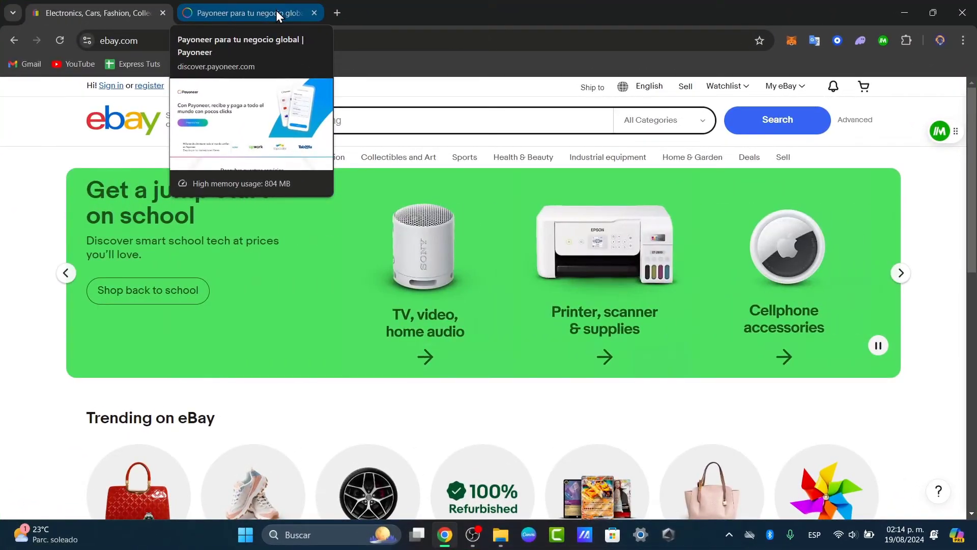
pyautogui.click(97, 12)
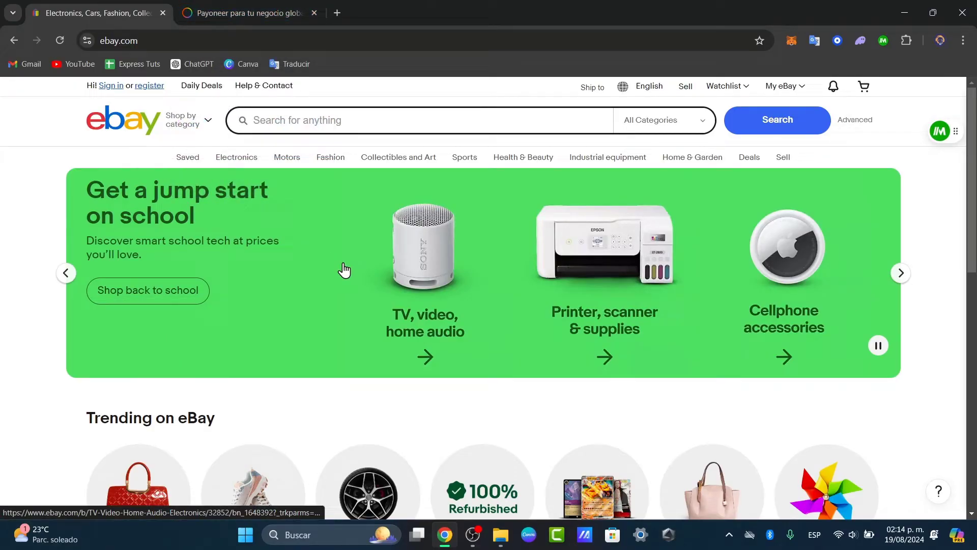
pyautogui.moveTo(685, 86)
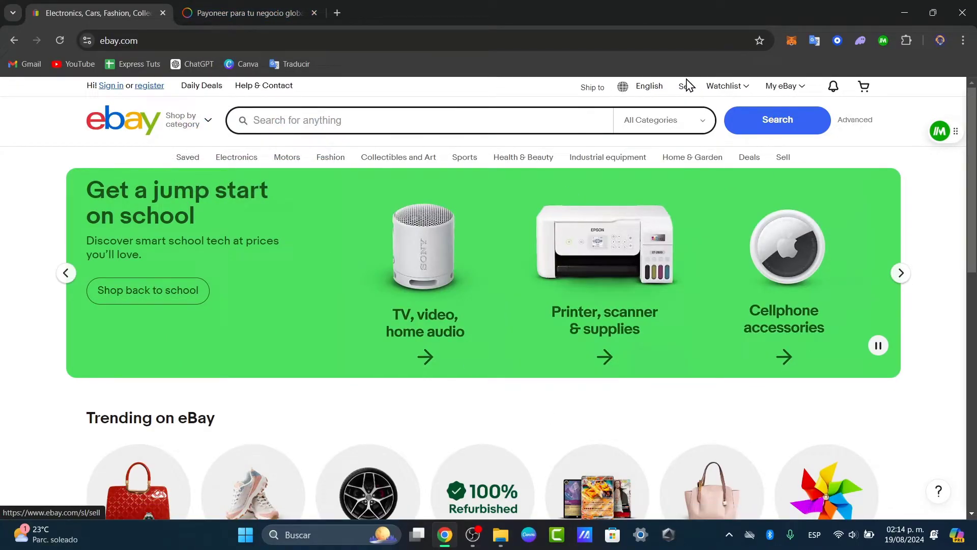
pyautogui.moveTo(110, 86)
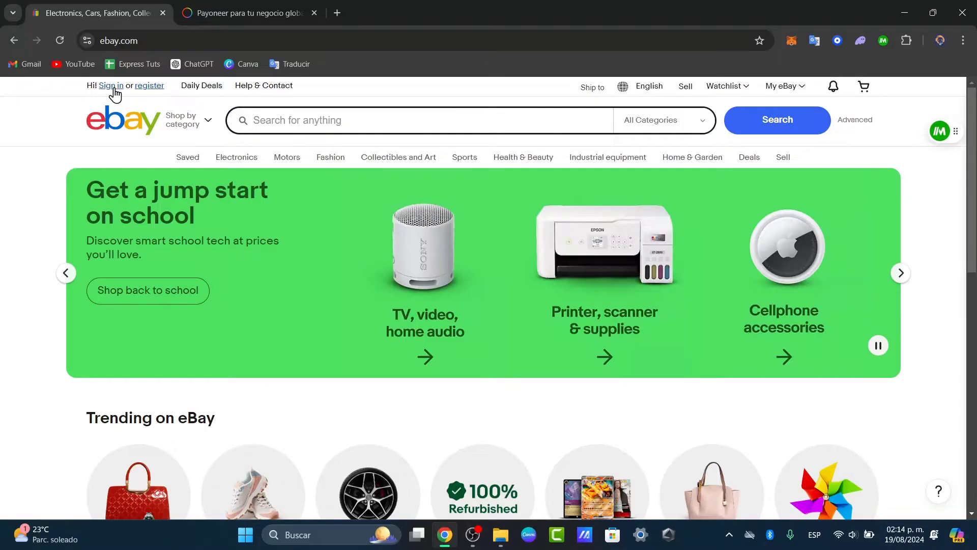
pyautogui.click(111, 86)
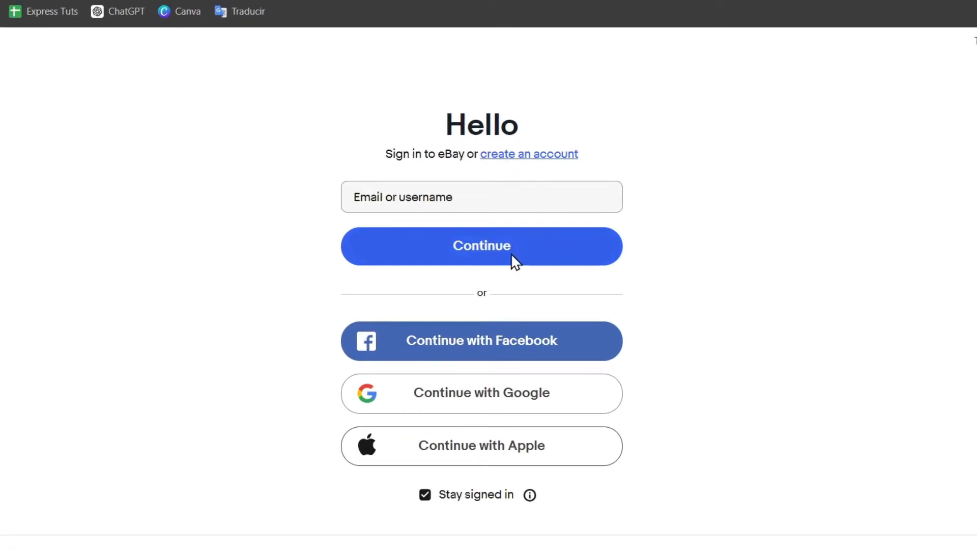
pyautogui.moveTo(481, 445)
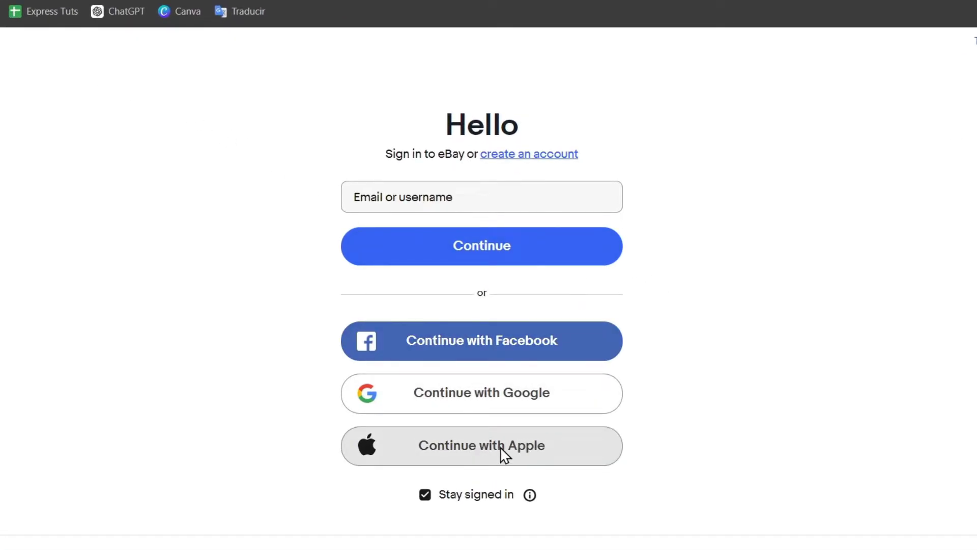
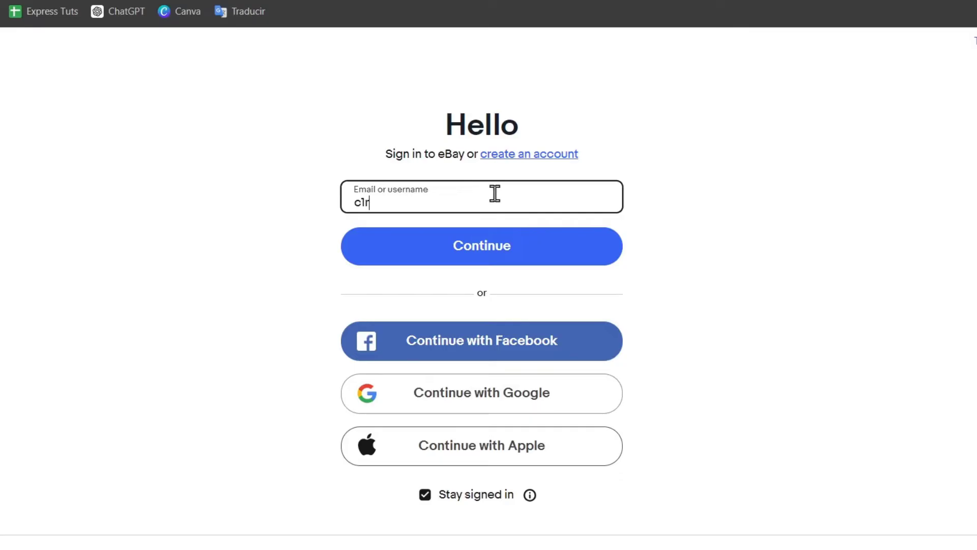
pyautogui.click(481, 245)
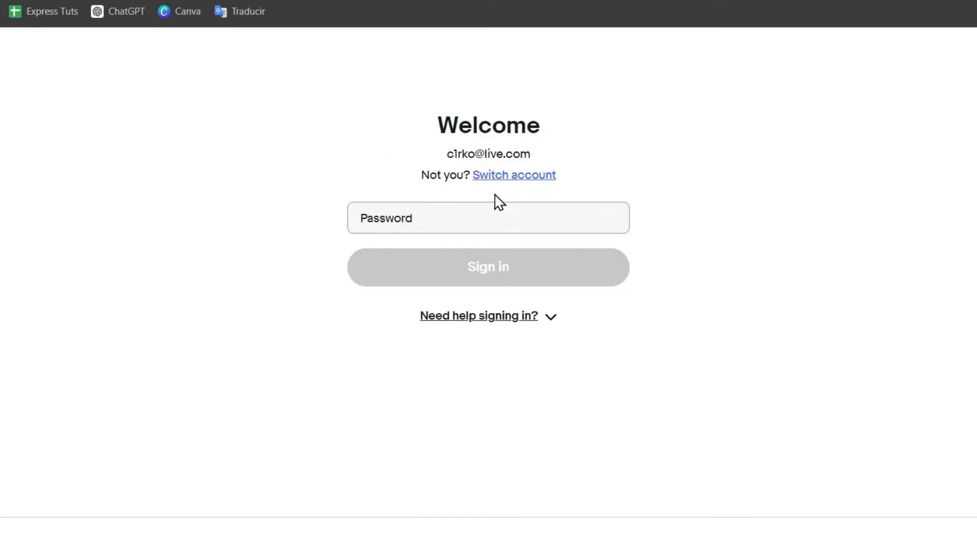
pyautogui.click(488, 217)
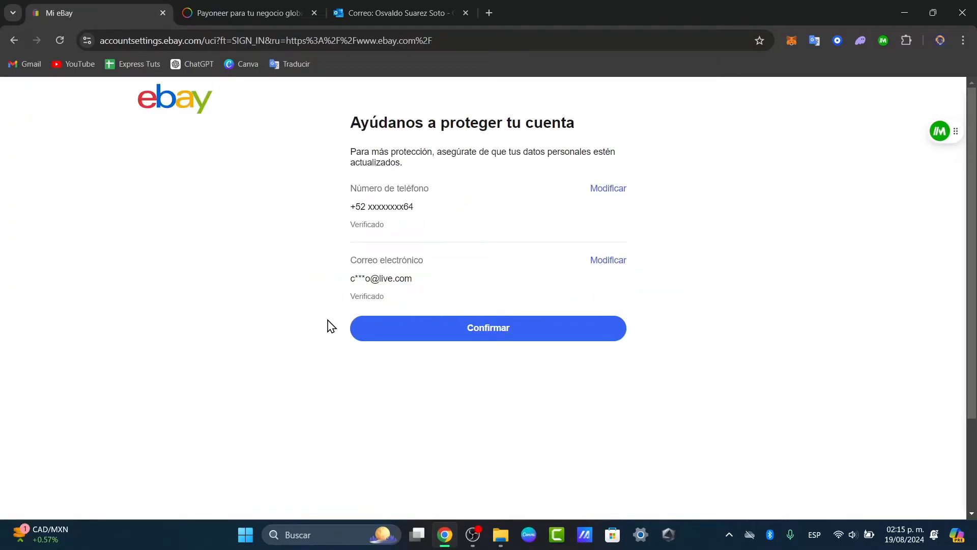
# - Confirm the contact details, close the app QR-code promo, and open the Hi Osvaldo menu
pyautogui.click(487, 327)
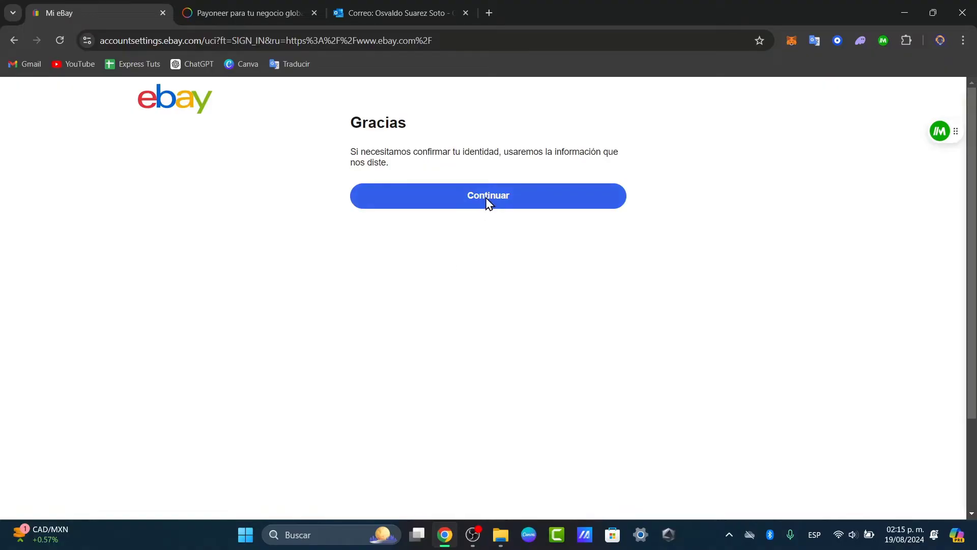
pyautogui.click(488, 195)
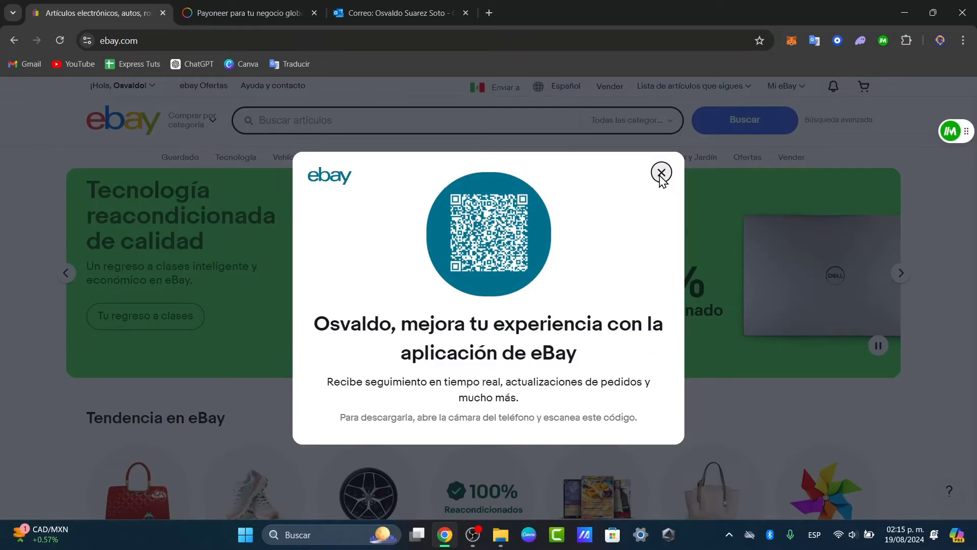
pyautogui.click(660, 172)
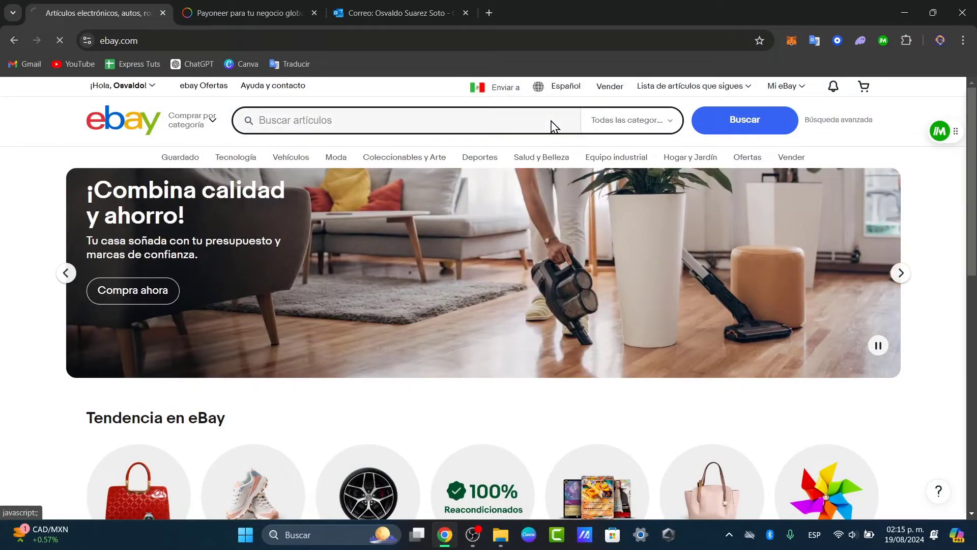
pyautogui.click(784, 85)
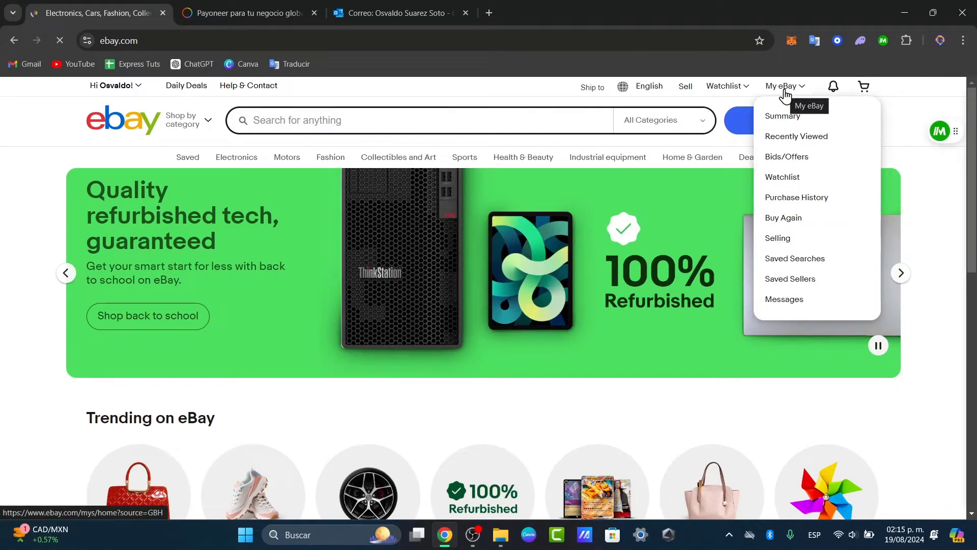
pyautogui.click(112, 85)
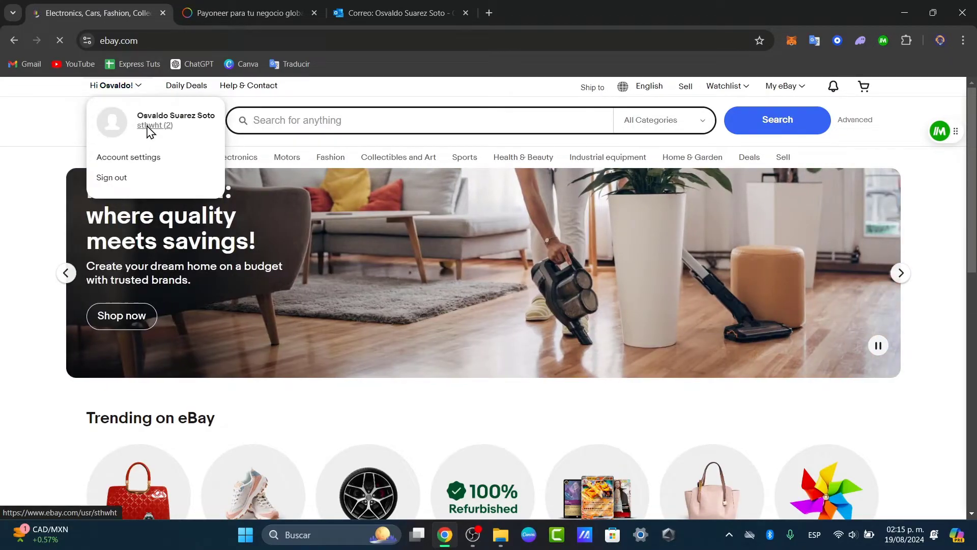
# - Go to Account settings and open Payments under Payment Information
pyautogui.click(128, 158)
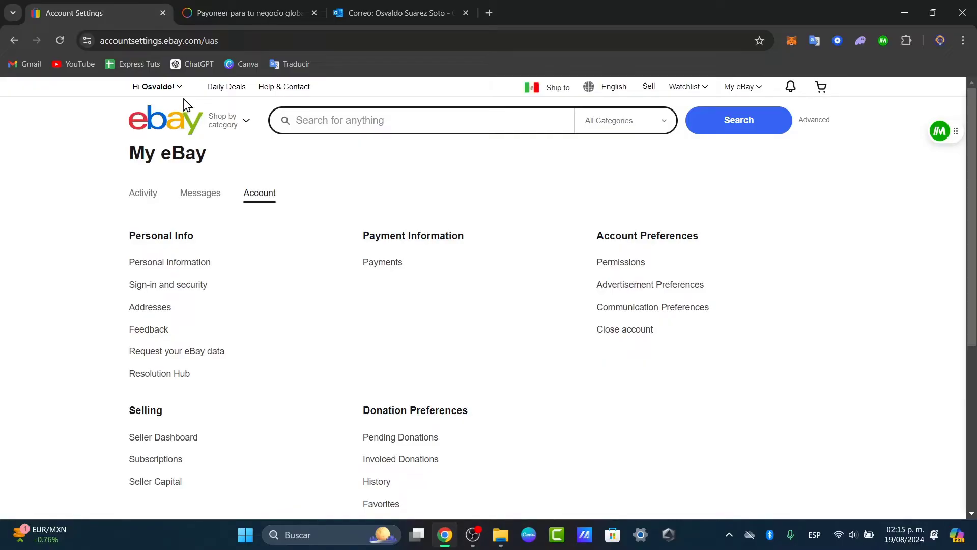
pyautogui.moveTo(249, 161)
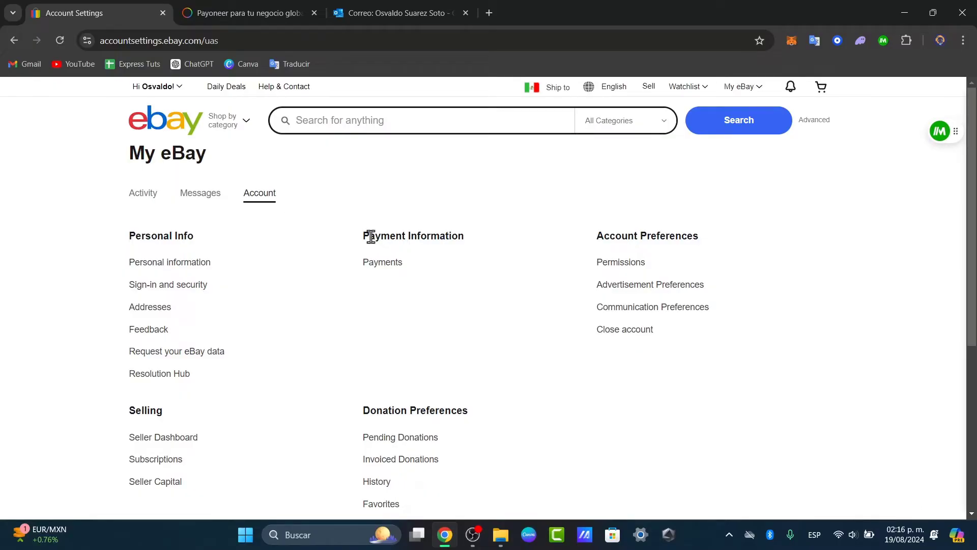
pyautogui.click(382, 262)
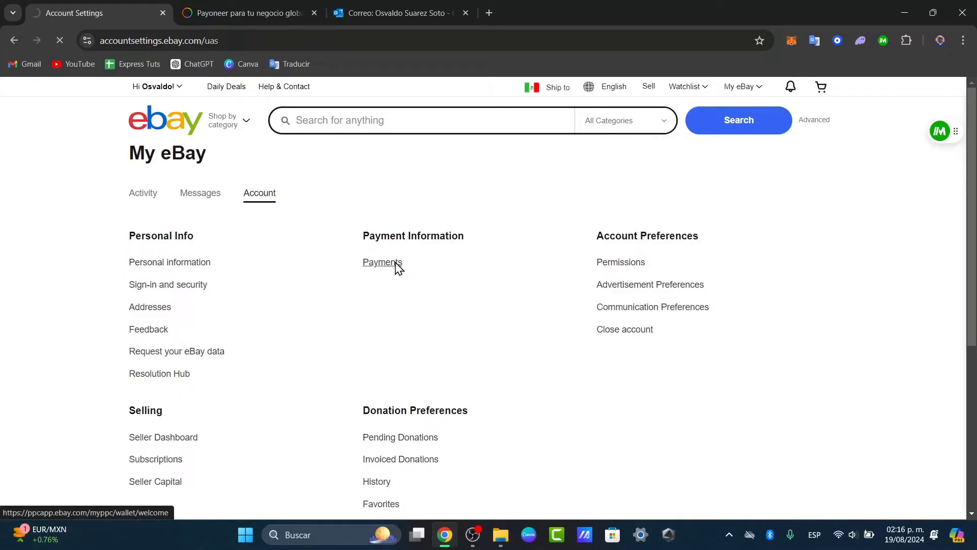
pyautogui.click(381, 261)
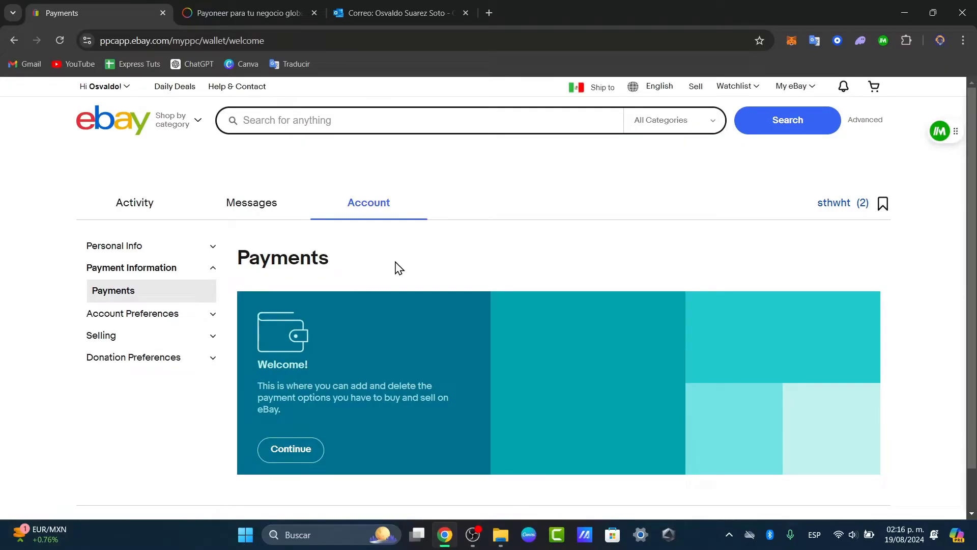
pyautogui.moveTo(330, 297)
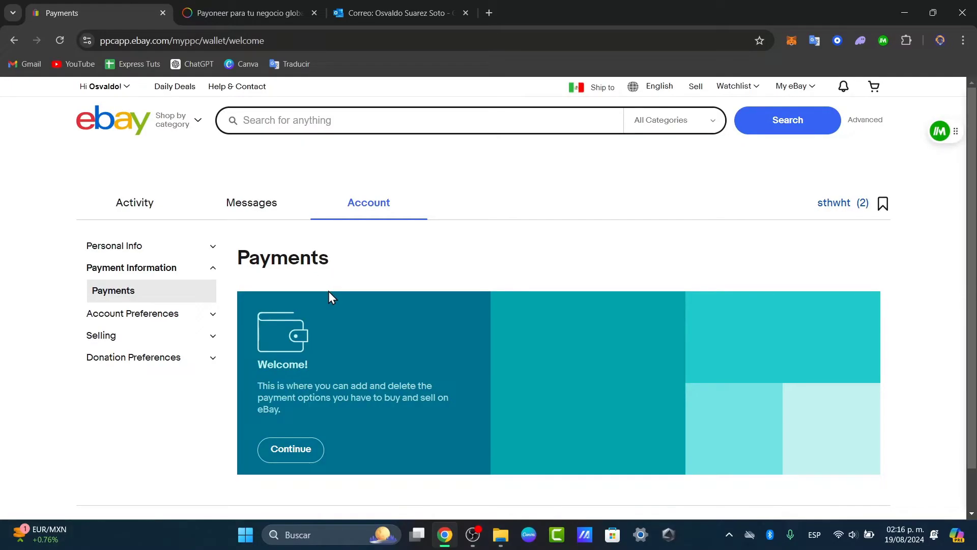
pyautogui.scroll(-3)
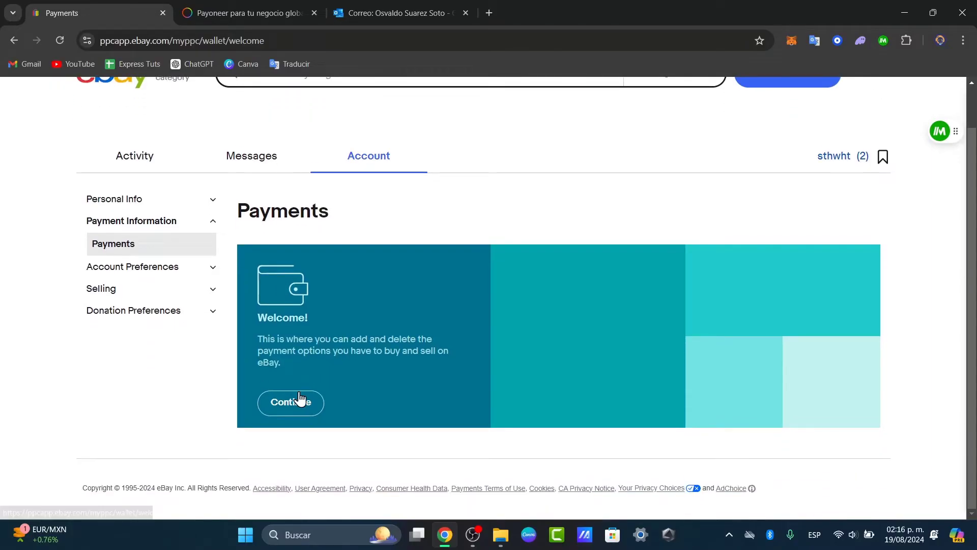
# - Explore Add Payment Method with Auctions and offers, then close it without adding anything
pyautogui.click(291, 403)
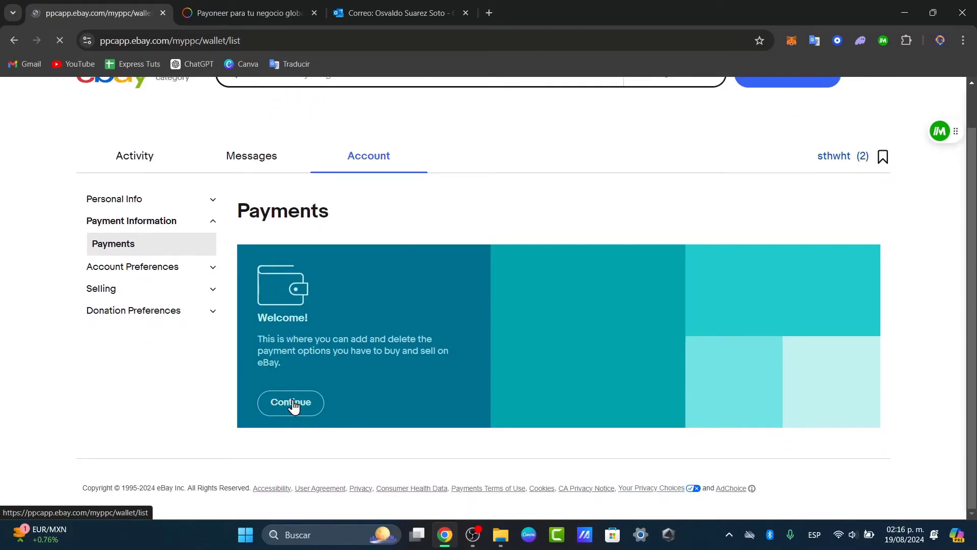
pyautogui.click(290, 403)
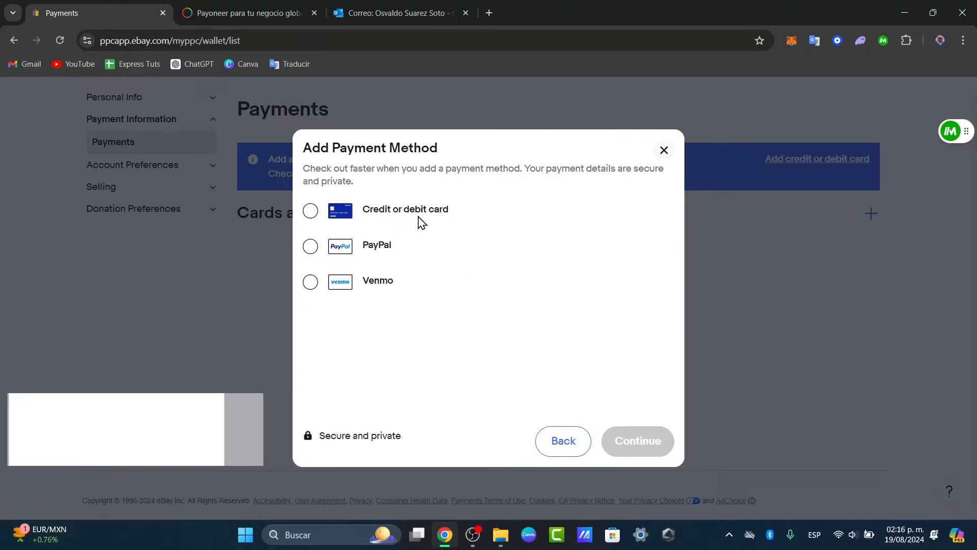
pyautogui.moveTo(388, 252)
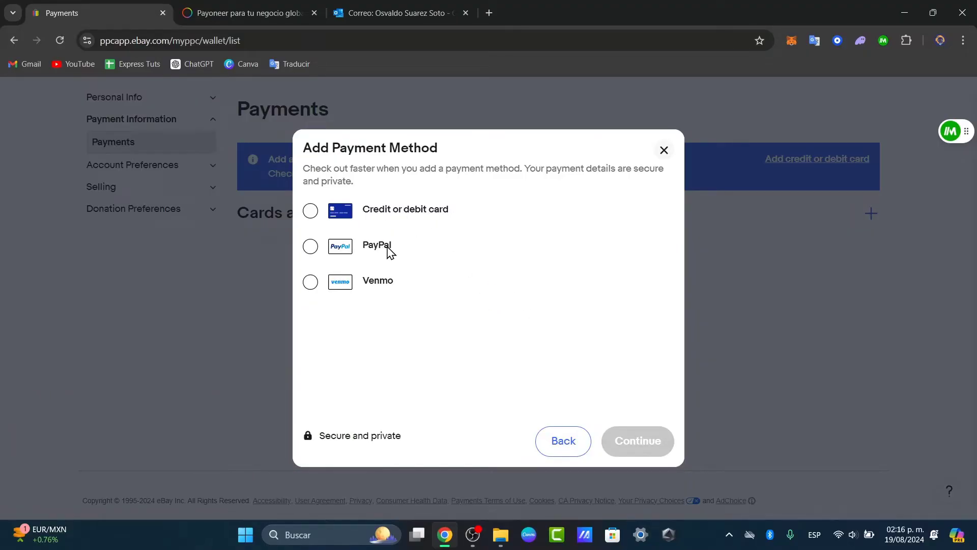
pyautogui.moveTo(572, 407)
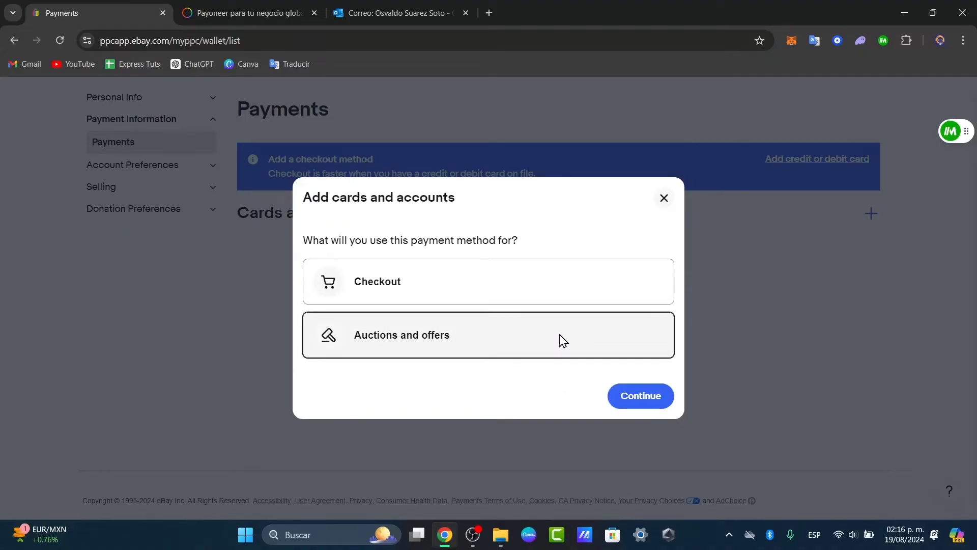
pyautogui.click(639, 396)
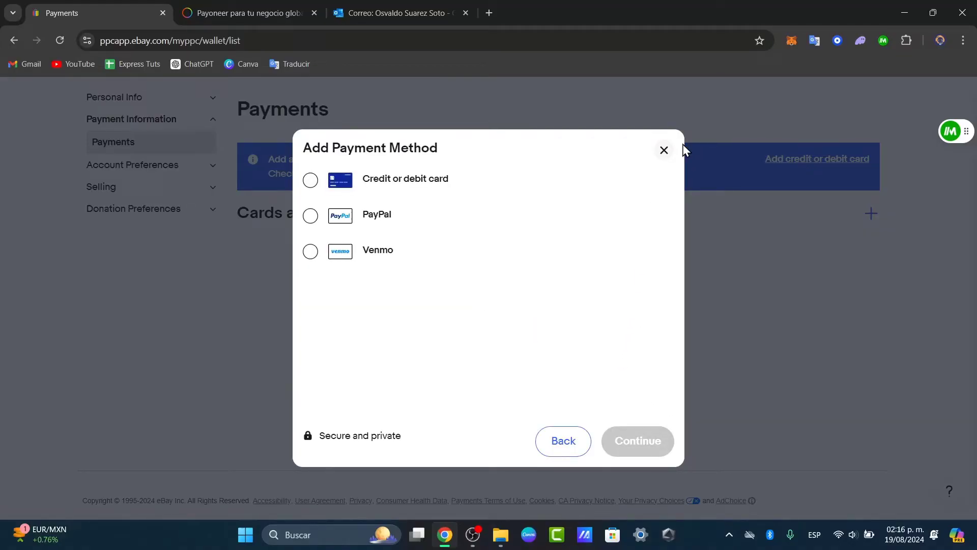
pyautogui.click(664, 150)
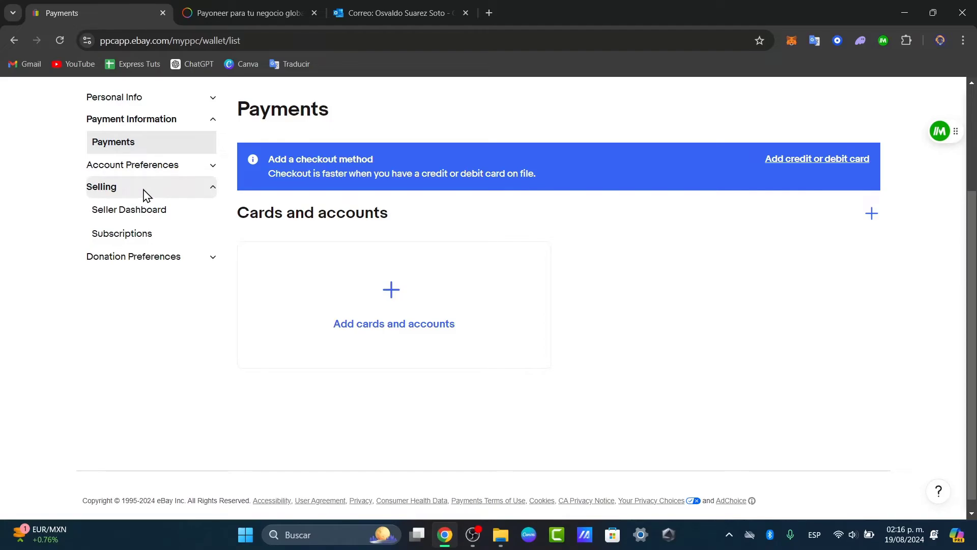
pyautogui.click(128, 209)
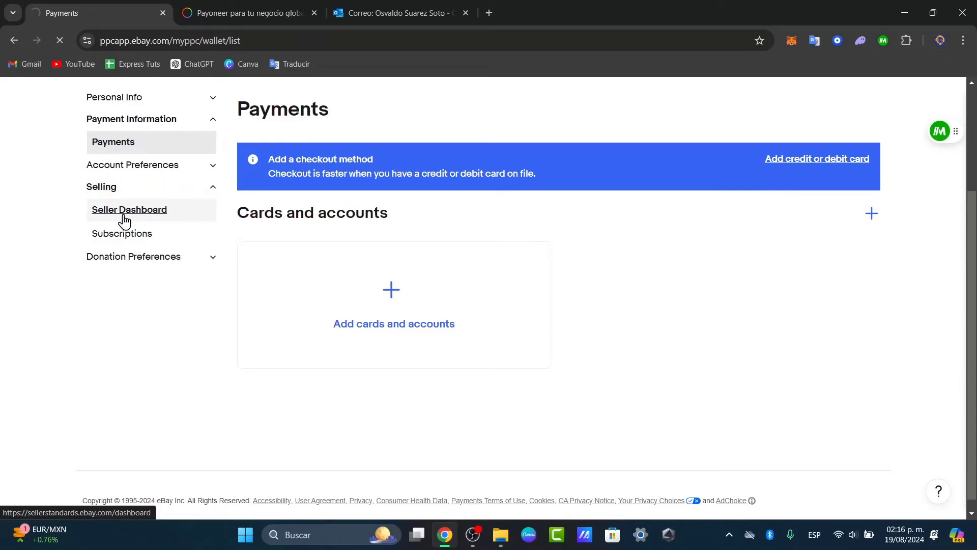
pyautogui.moveTo(108, 222)
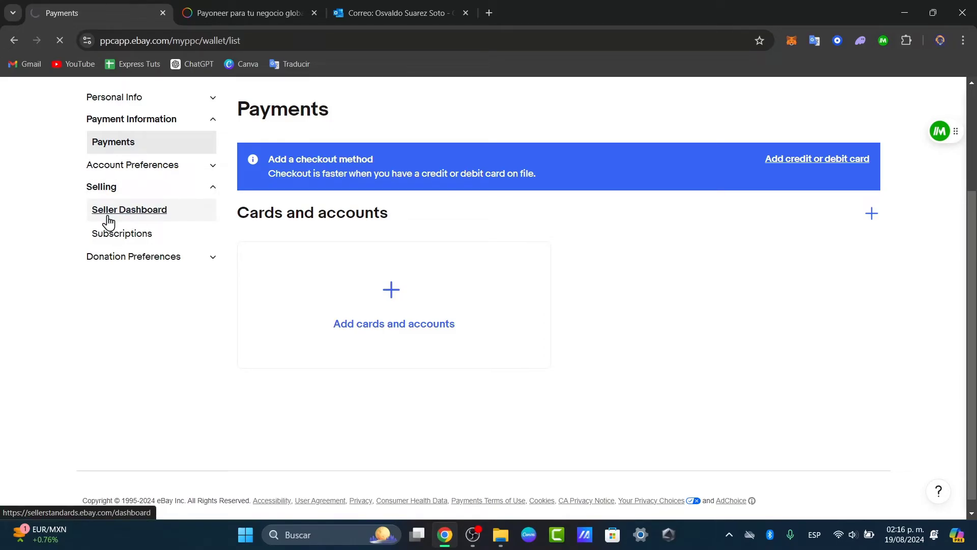
pyautogui.click(129, 209)
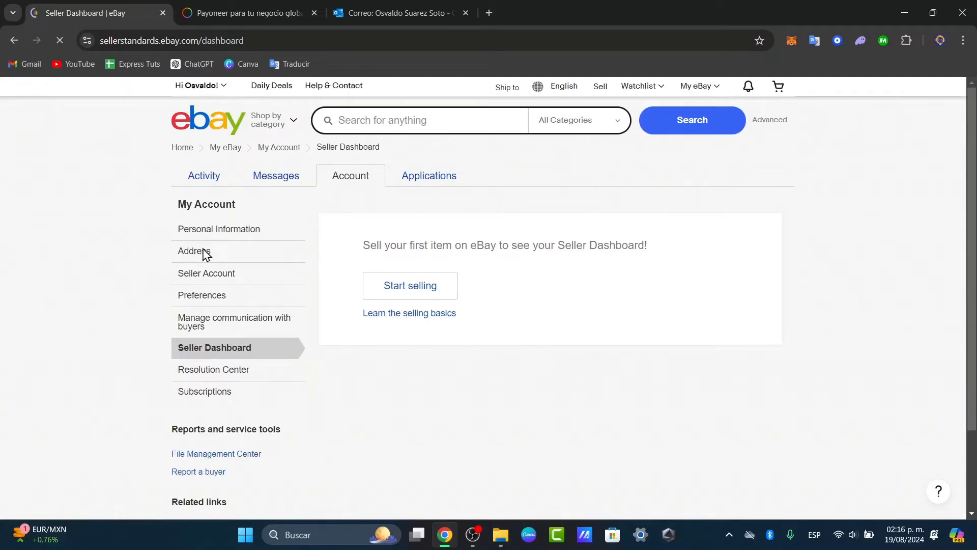
pyautogui.scroll(-3)
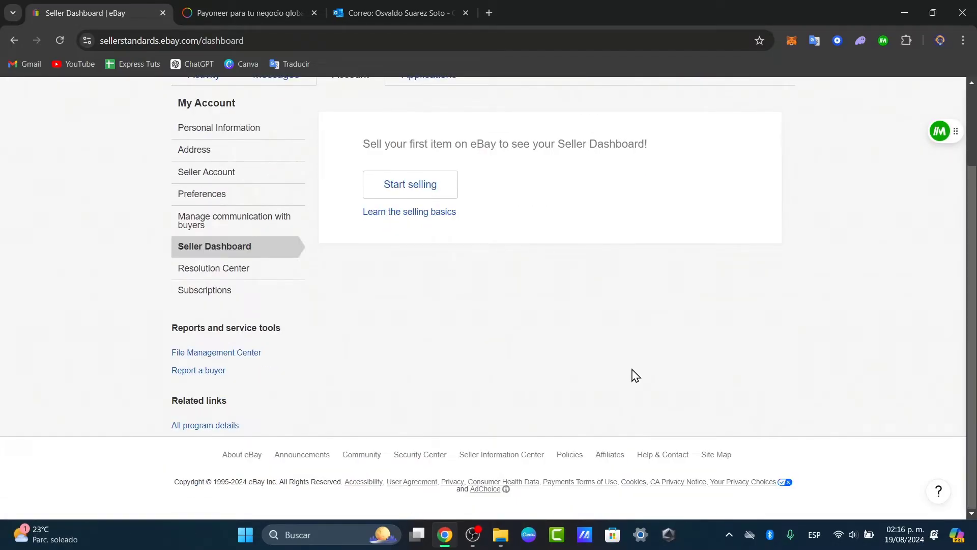
pyautogui.click(409, 184)
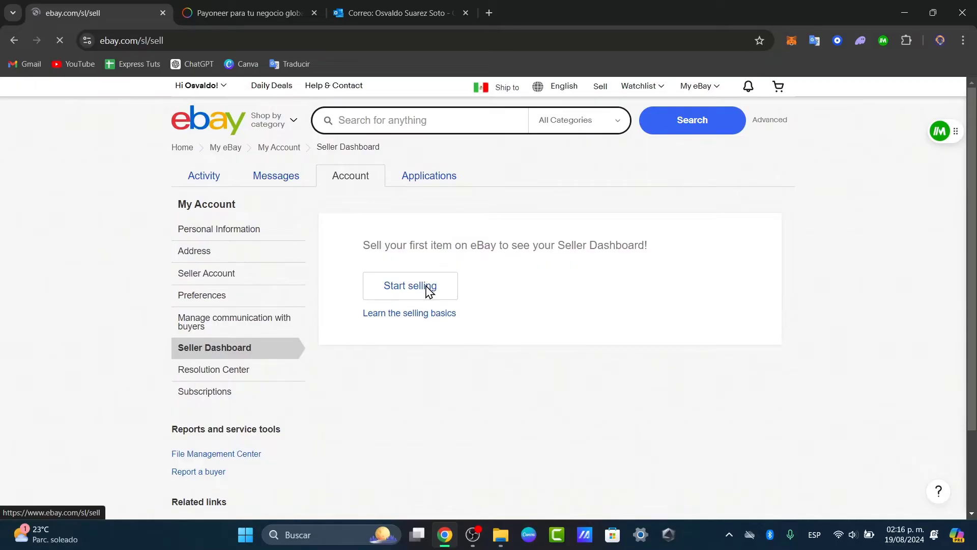
pyautogui.click(410, 286)
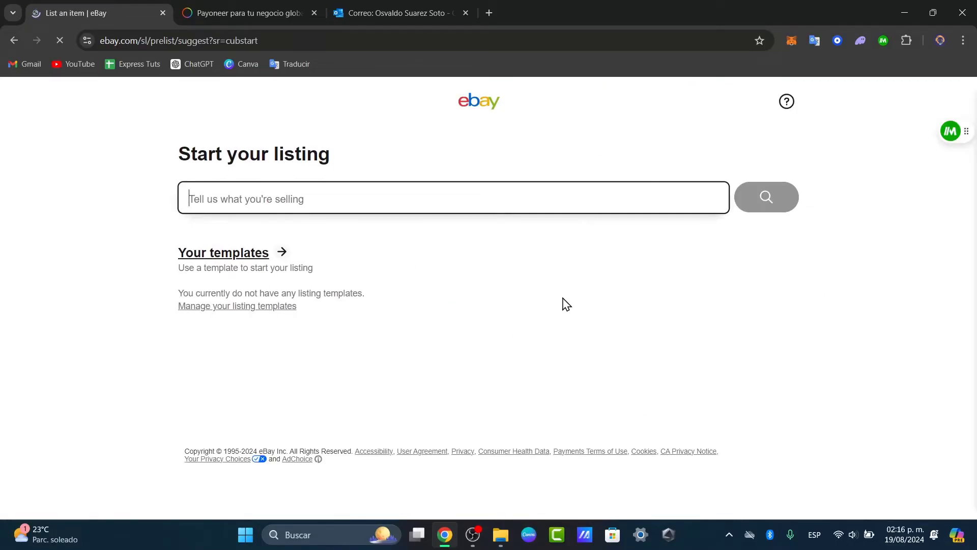
pyautogui.moveTo(262, 316)
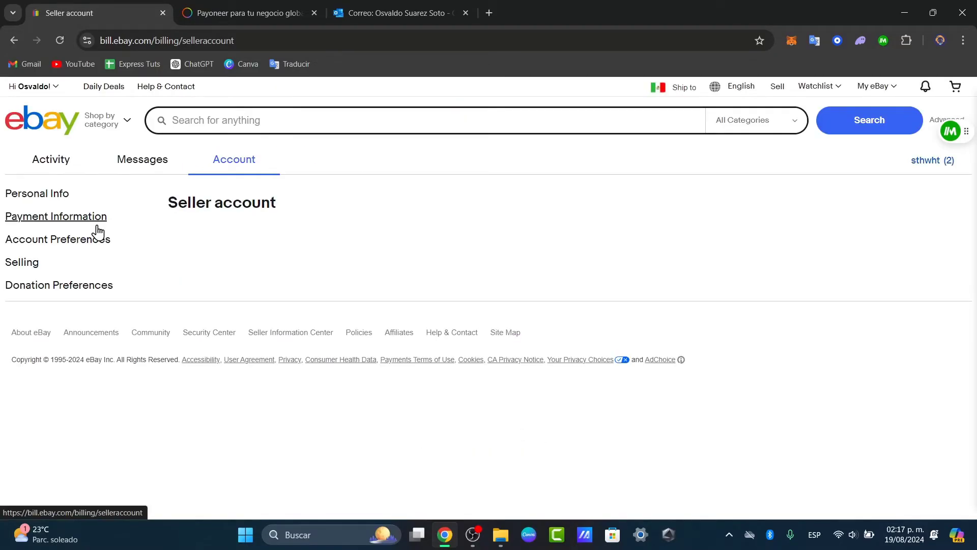
pyautogui.click(56, 217)
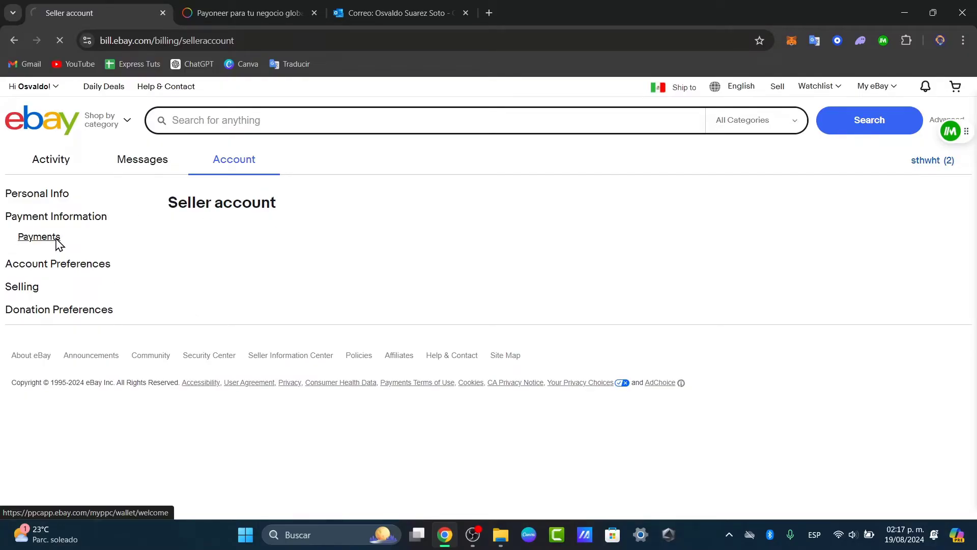
pyautogui.click(38, 237)
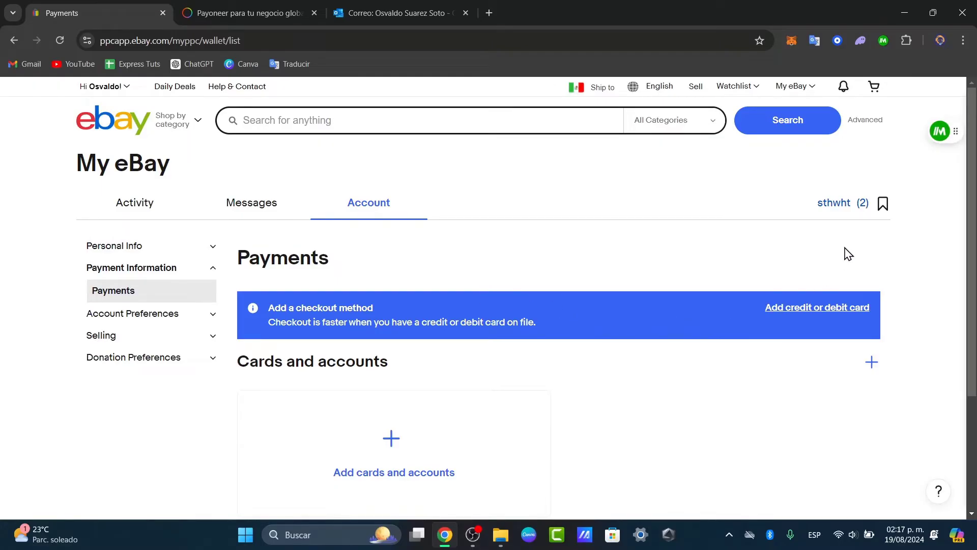
pyautogui.click(132, 313)
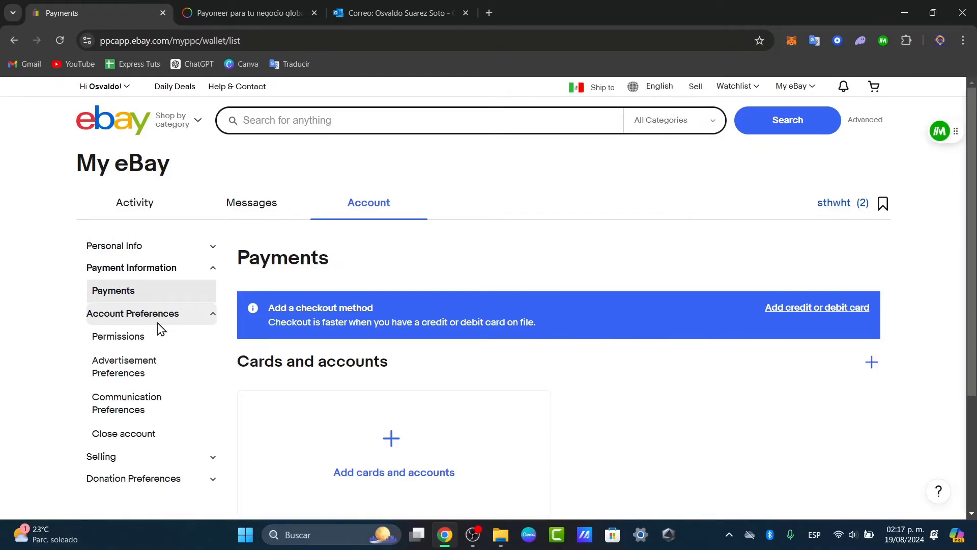
pyautogui.scroll(-3)
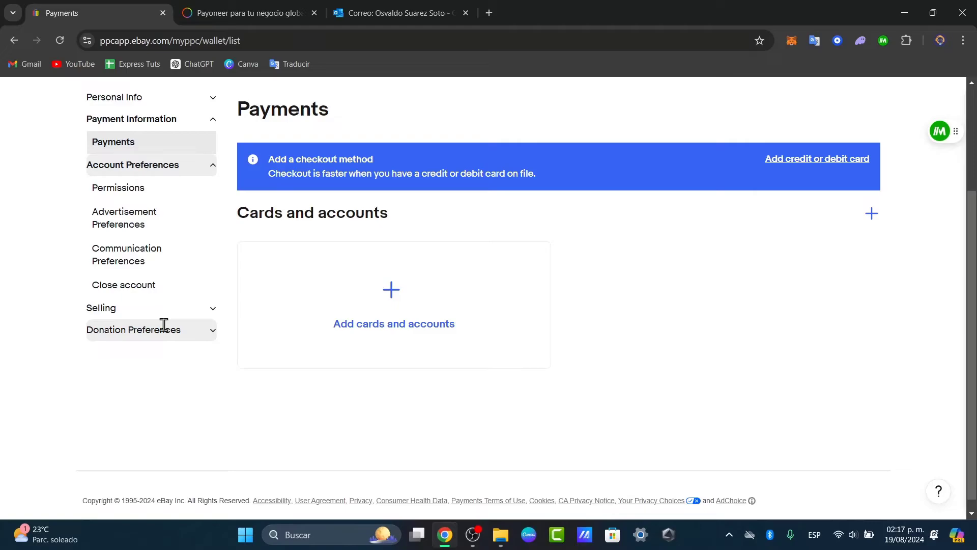
pyautogui.click(134, 329)
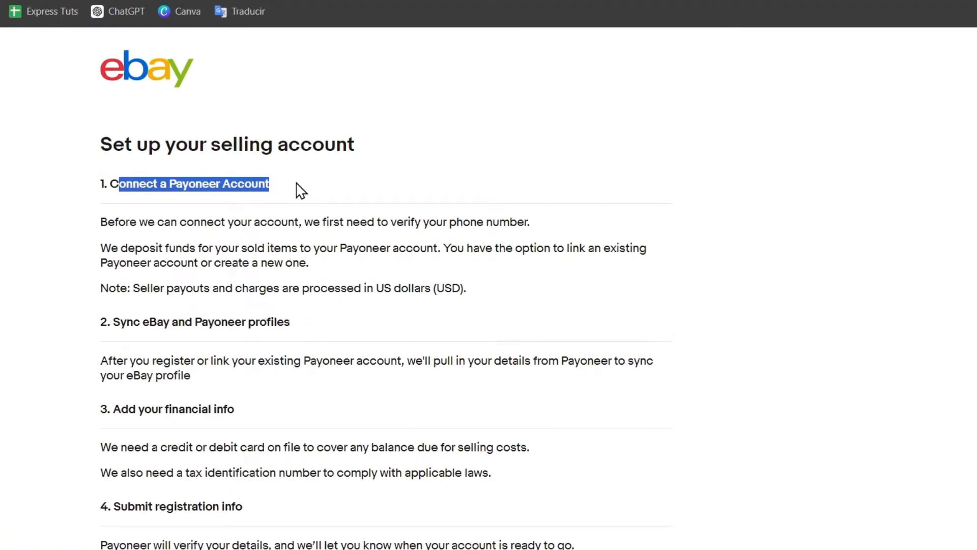
# - Review the 'Set up your selling account' steps and choose Get started
pyautogui.scroll(-3)
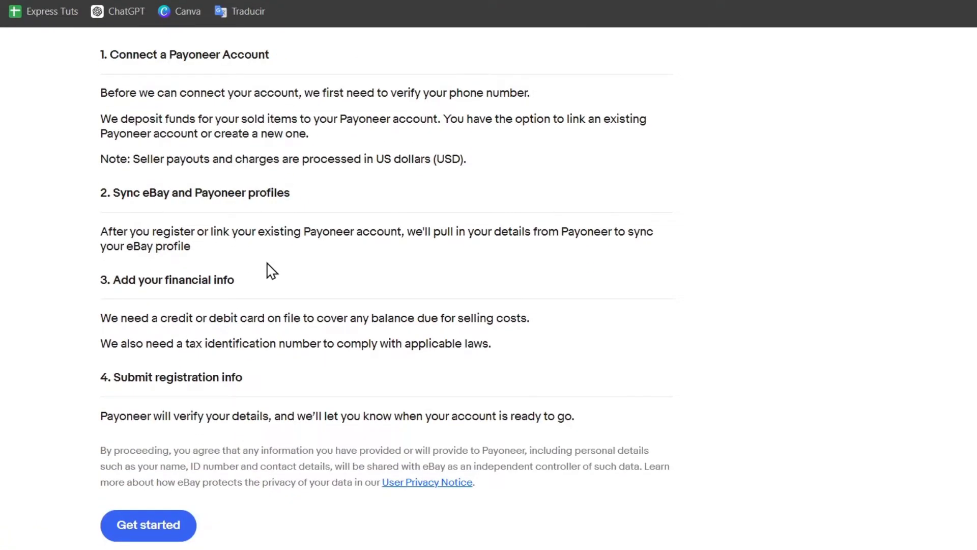
pyautogui.click(148, 525)
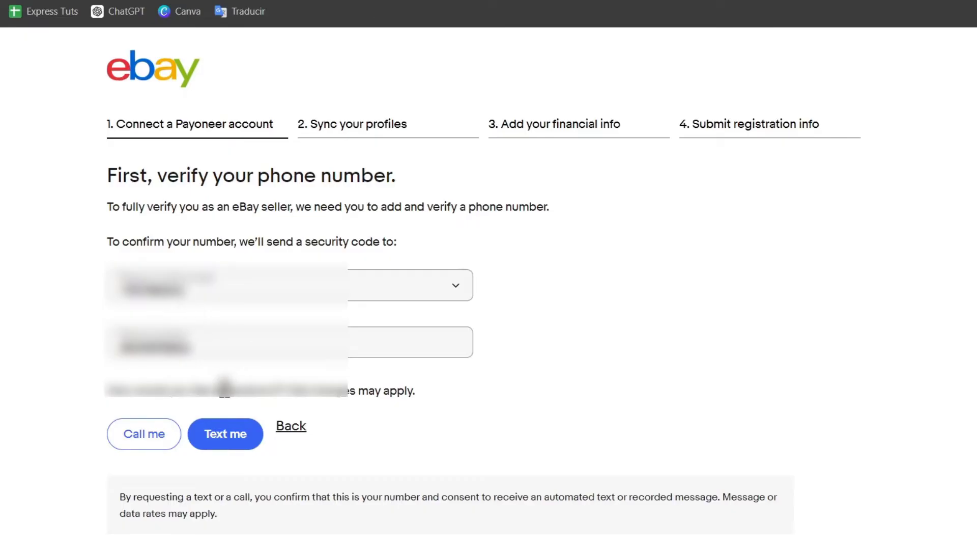
# - Verify the phone number with a security code sent by text
pyautogui.click(224, 433)
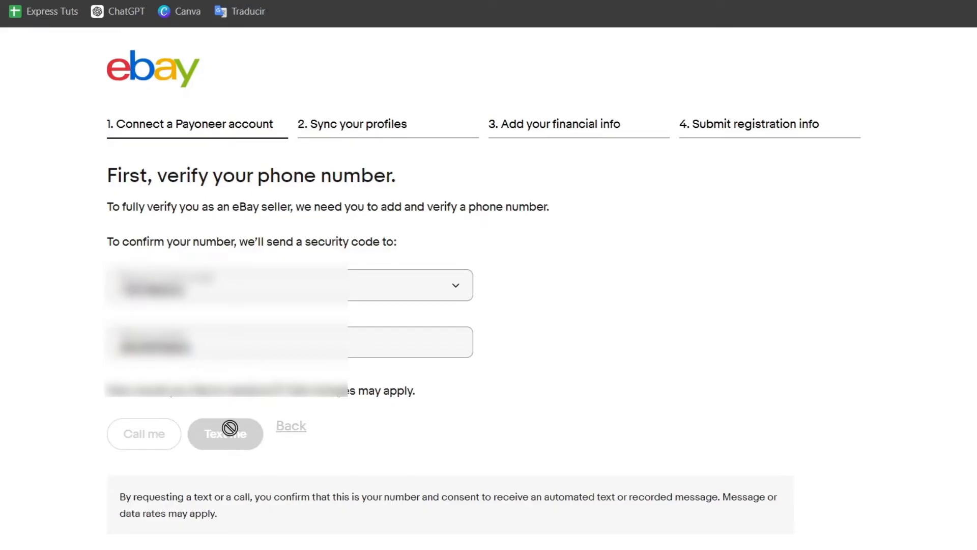
pyautogui.click(225, 433)
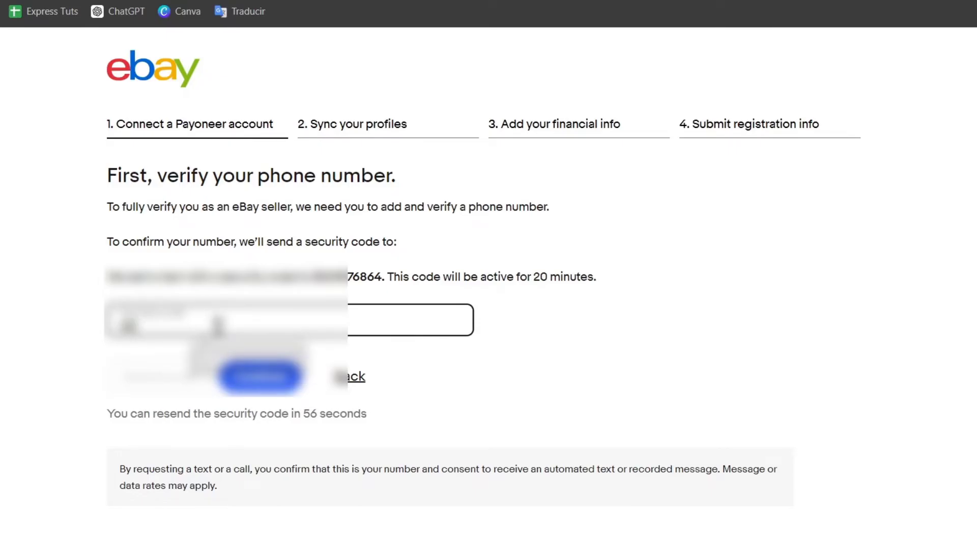
pyautogui.click(258, 376)
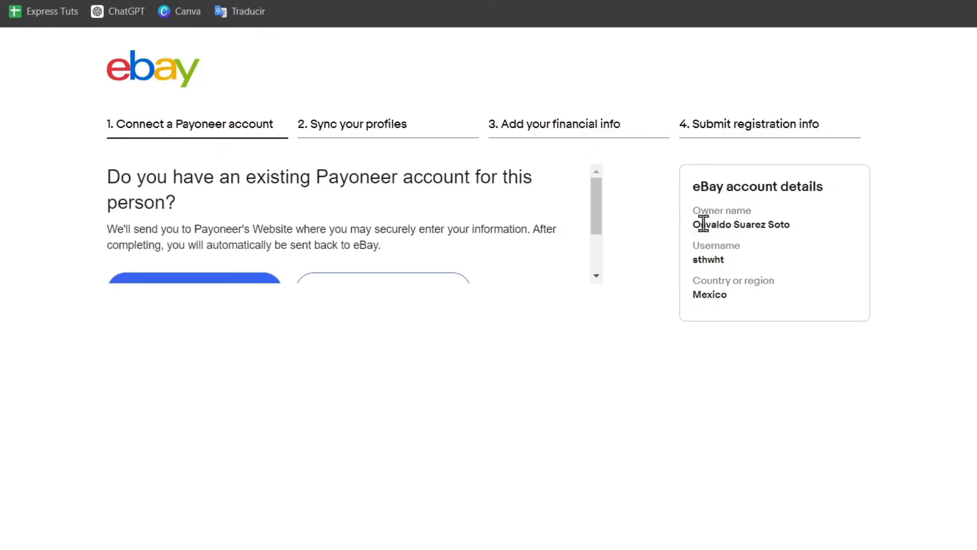
# - Choose 'Yes, sign in' to connect an existing Payoneer account
pyautogui.scroll(-3)
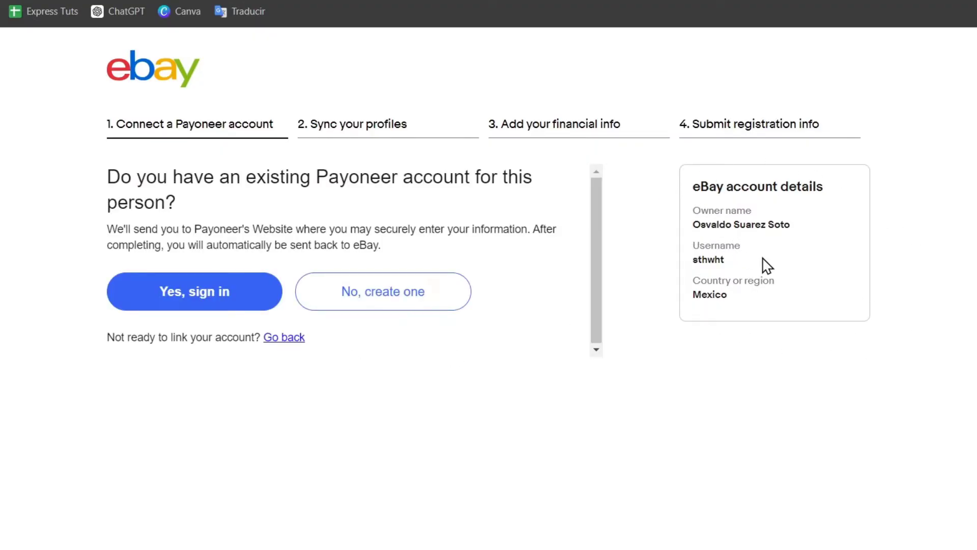
pyautogui.moveTo(203, 176); pyautogui.dragTo(402, 176)
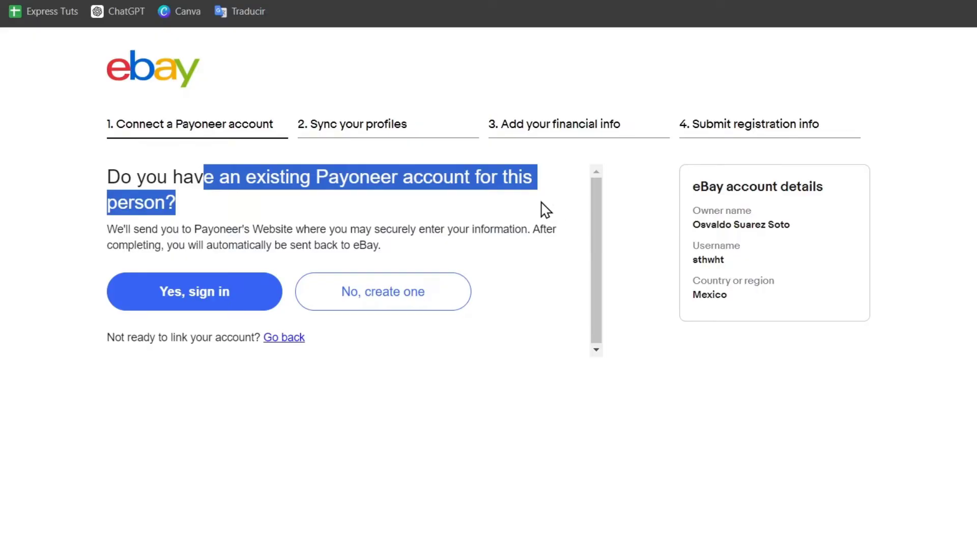
pyautogui.click(194, 291)
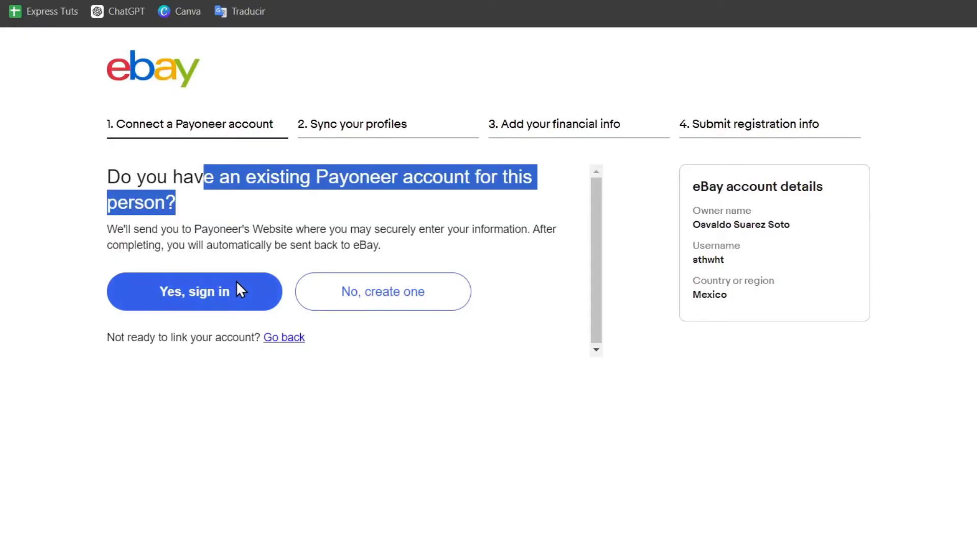
pyautogui.click(194, 291)
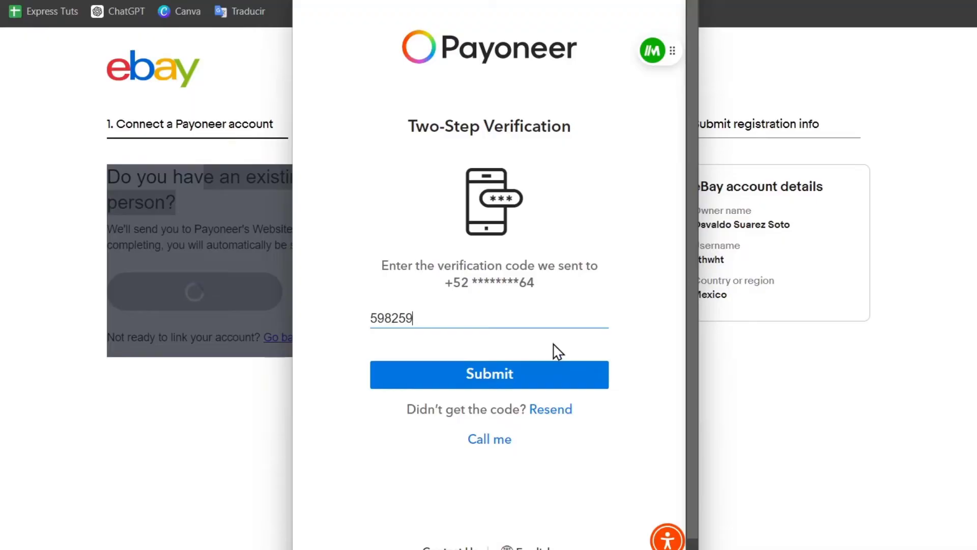
# - Submit the SMS two-step code and accept the 'Connection successful' screen
pyautogui.click(488, 375)
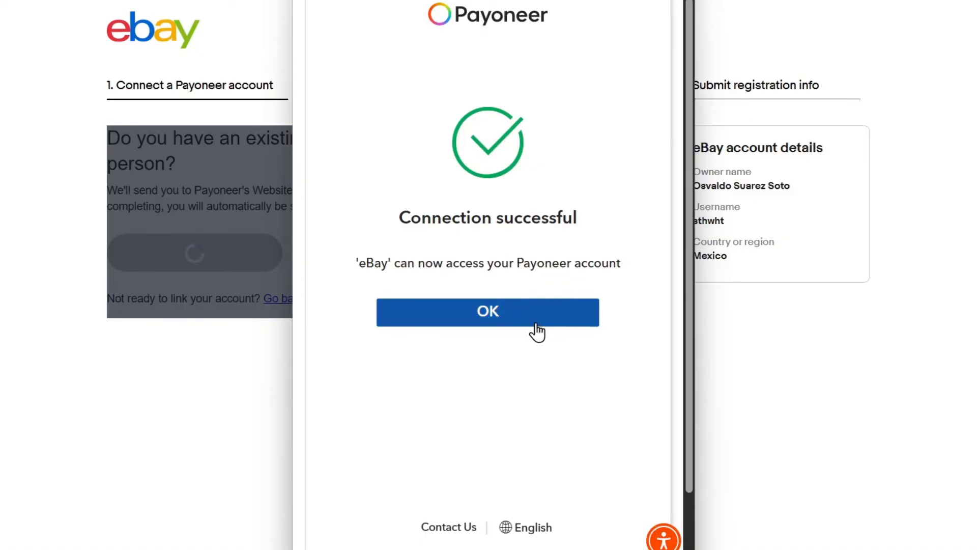
pyautogui.click(488, 312)
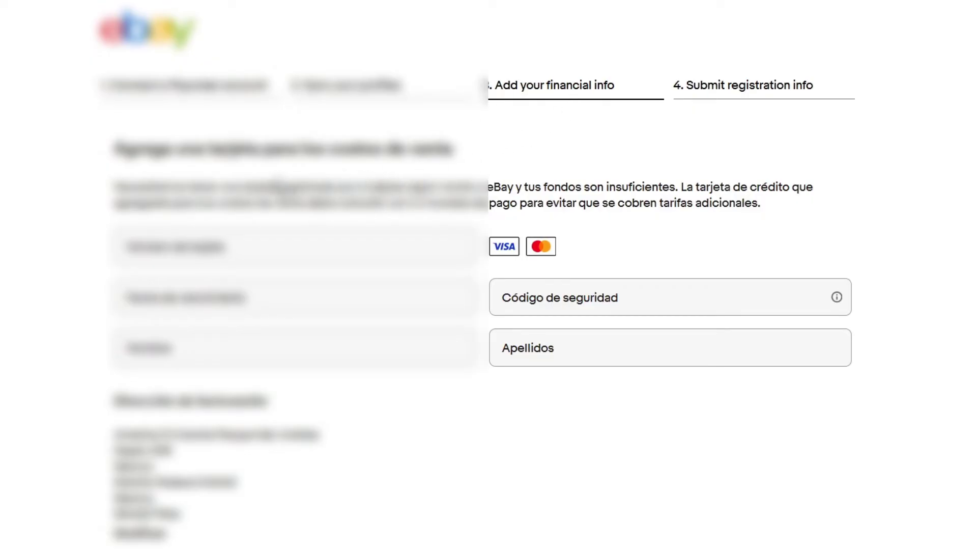
# - Enter card details on 'Add your financial info' and move on to submit registration
pyautogui.scroll(-3)
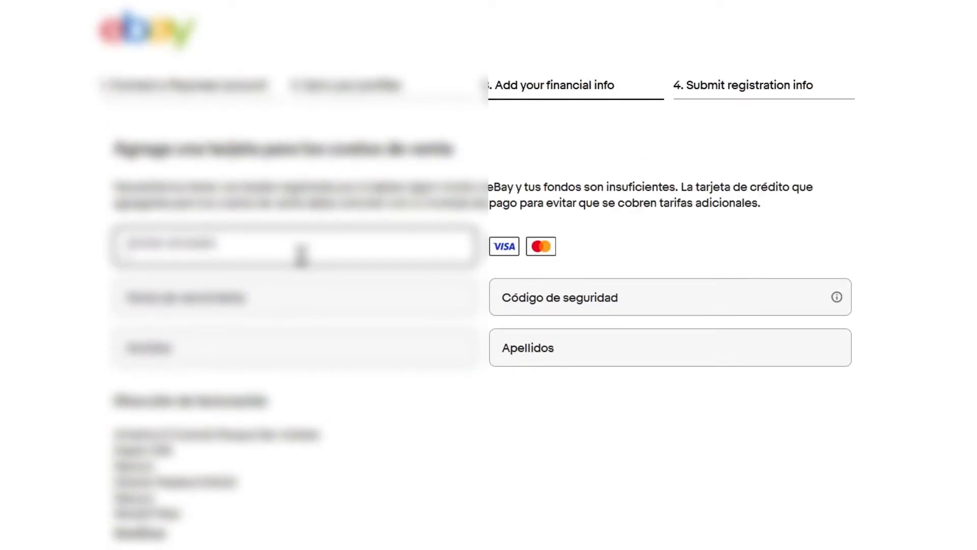
pyautogui.click(293, 246)
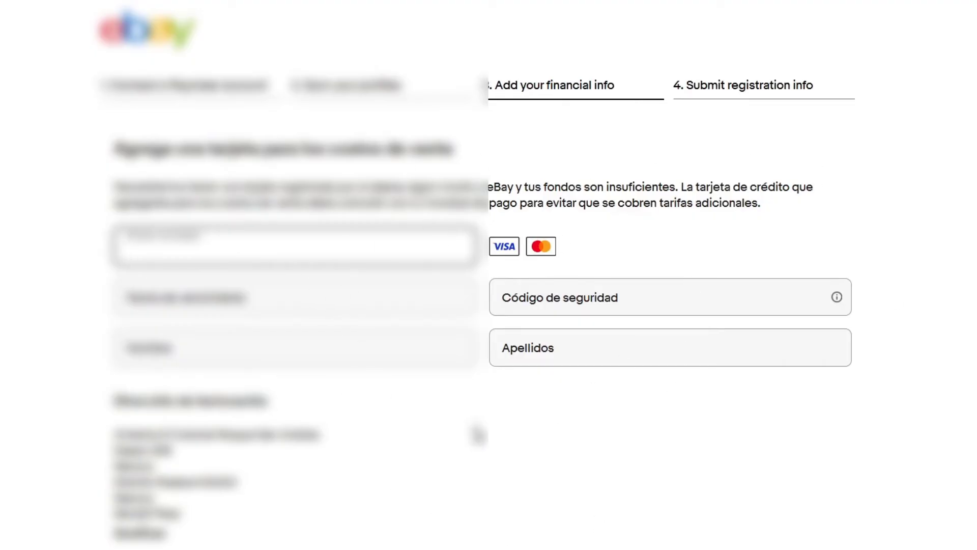
pyautogui.scroll(-3)
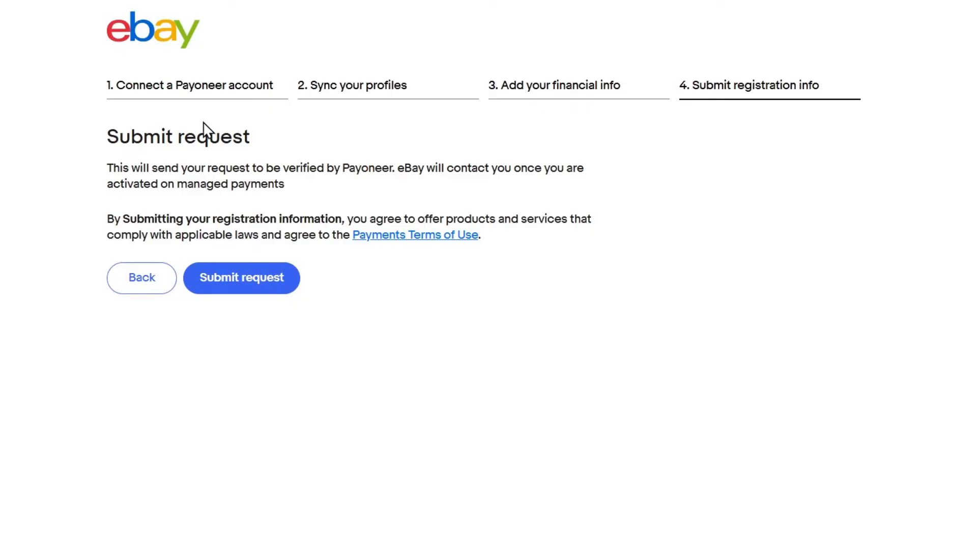
# - Submit the eBay registration request to Payoneer and reach the 'Complete verification with Payoneer' page
pyautogui.doubleClick(212, 136)
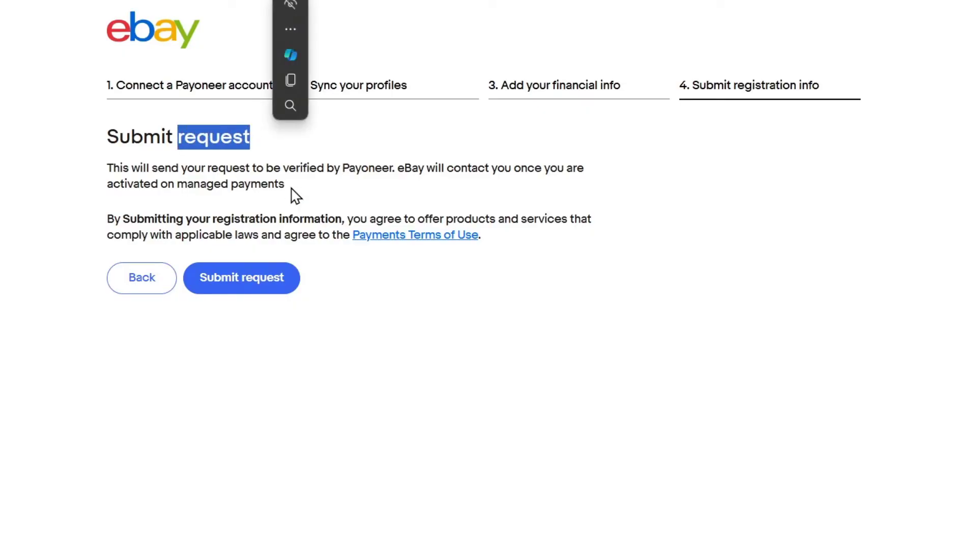
pyautogui.moveTo(363, 194)
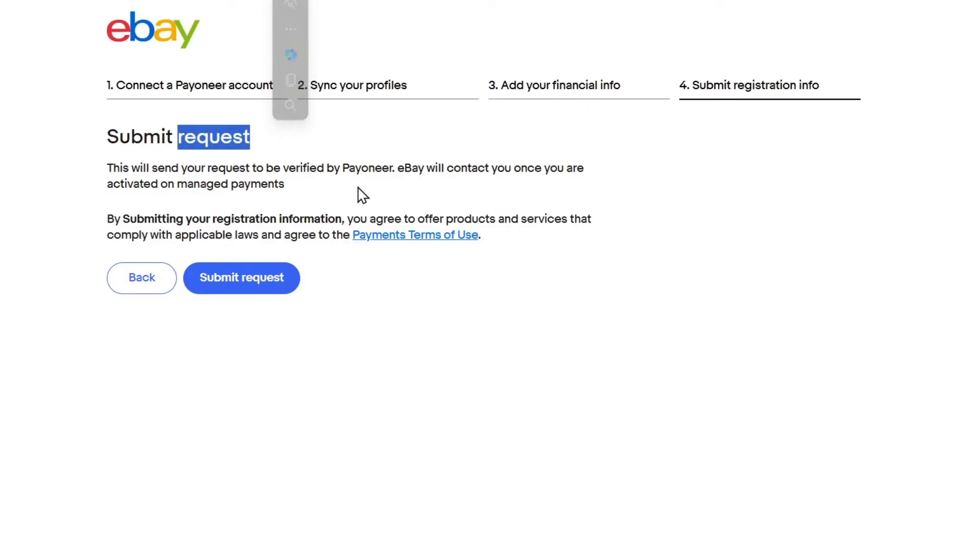
pyautogui.moveTo(342, 168); pyautogui.dragTo(508, 167)
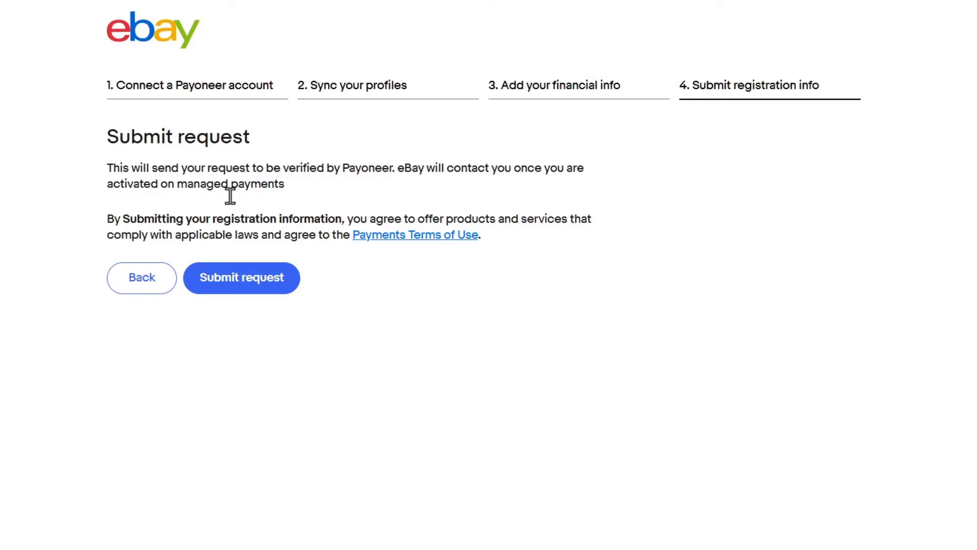
pyautogui.click(241, 278)
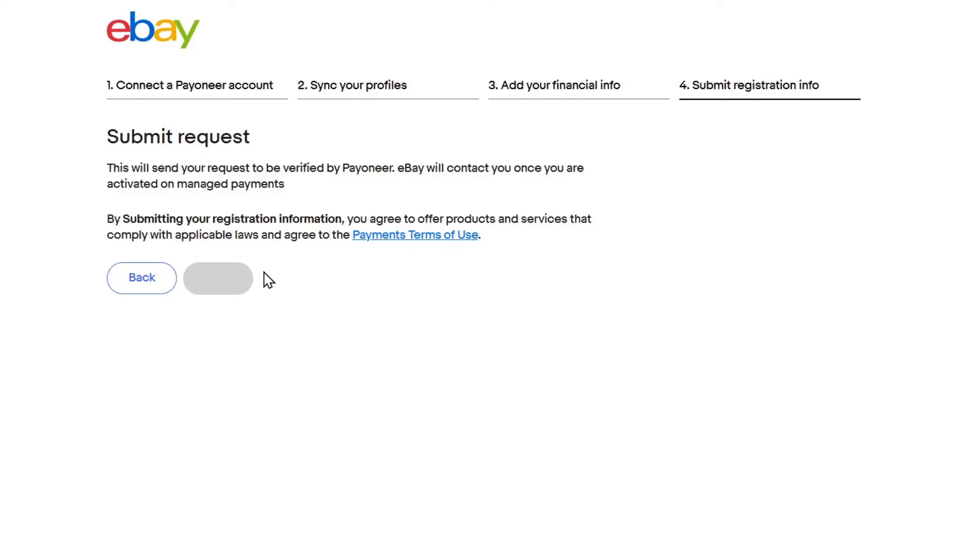
pyautogui.moveTo(301, 289)
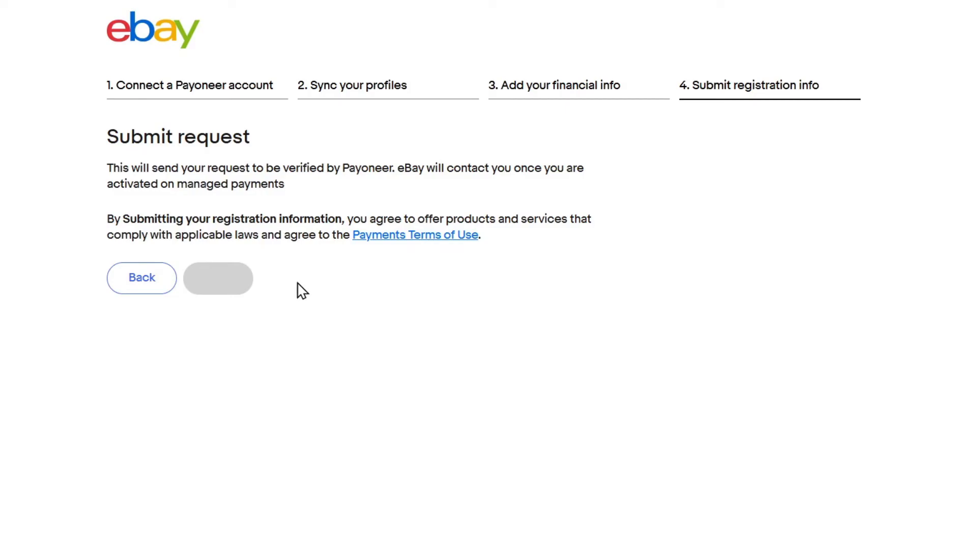
pyautogui.moveTo(260, 229)
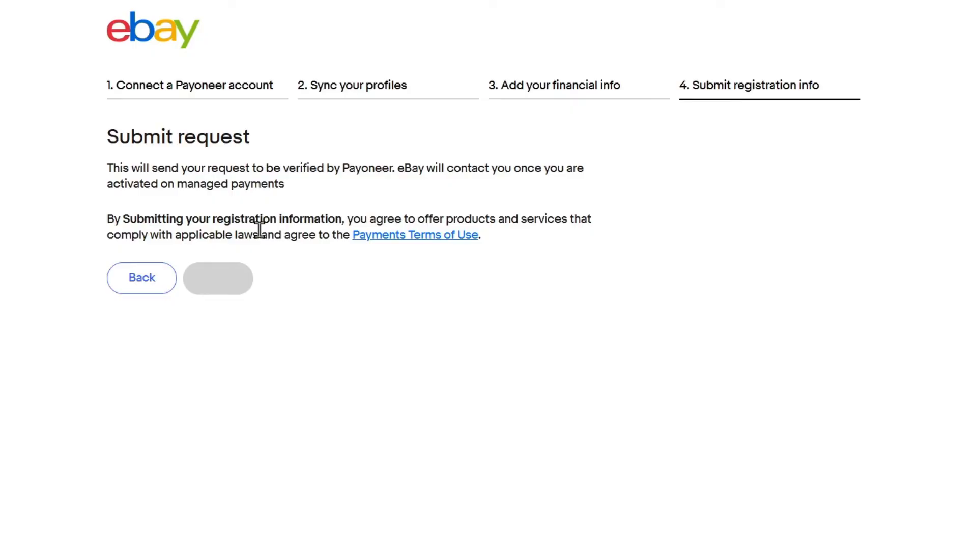
pyautogui.click(217, 278)
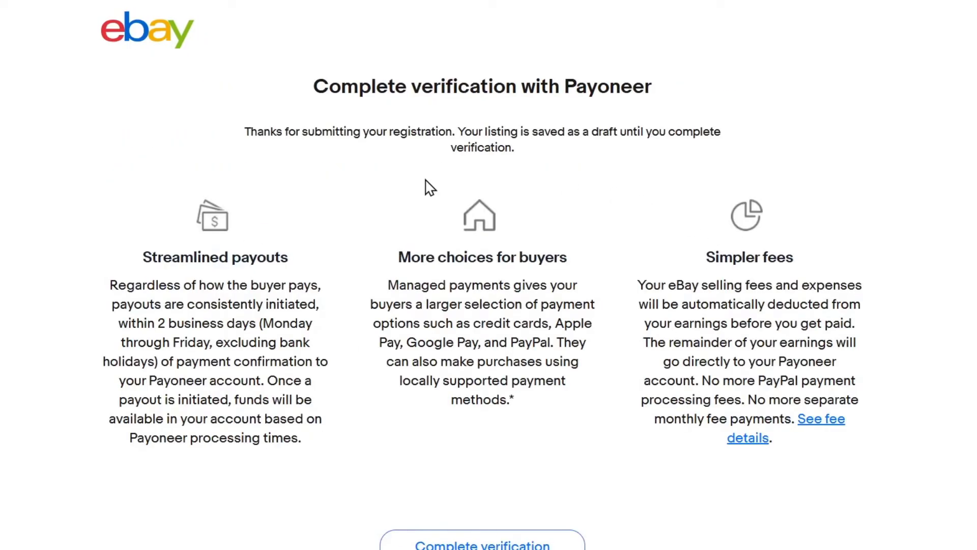
# - Start 'Complete verification' to open Payoneer's Verification Center
pyautogui.scroll(-3)
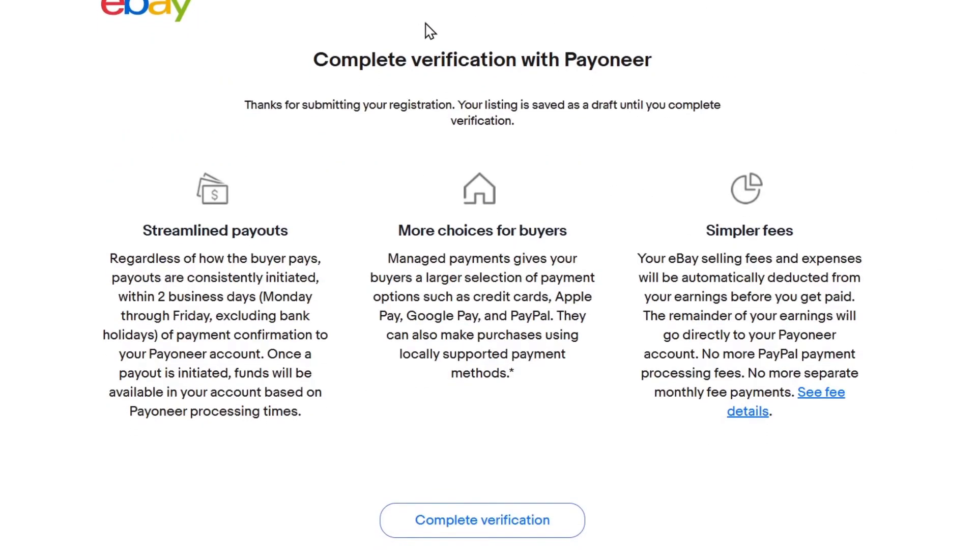
pyautogui.moveTo(482, 502)
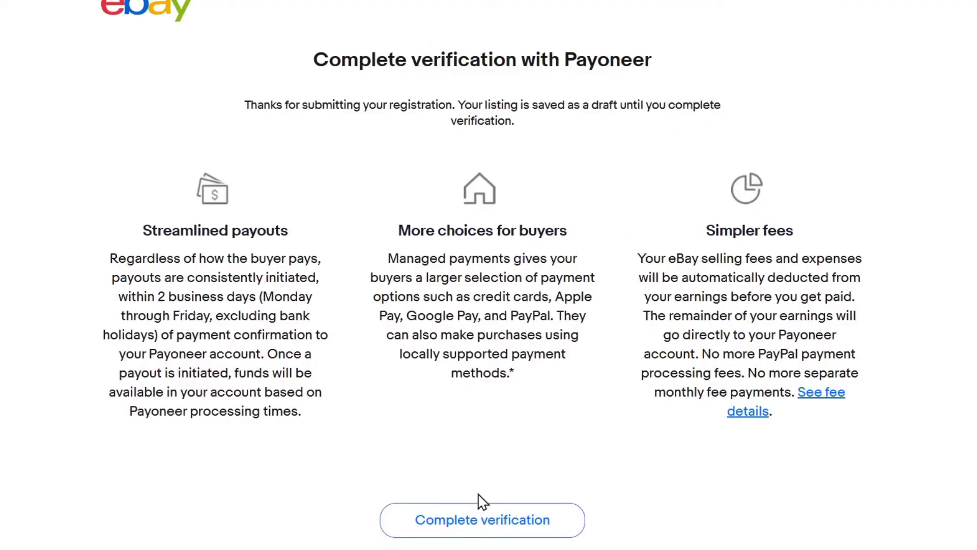
pyautogui.moveTo(470, 526)
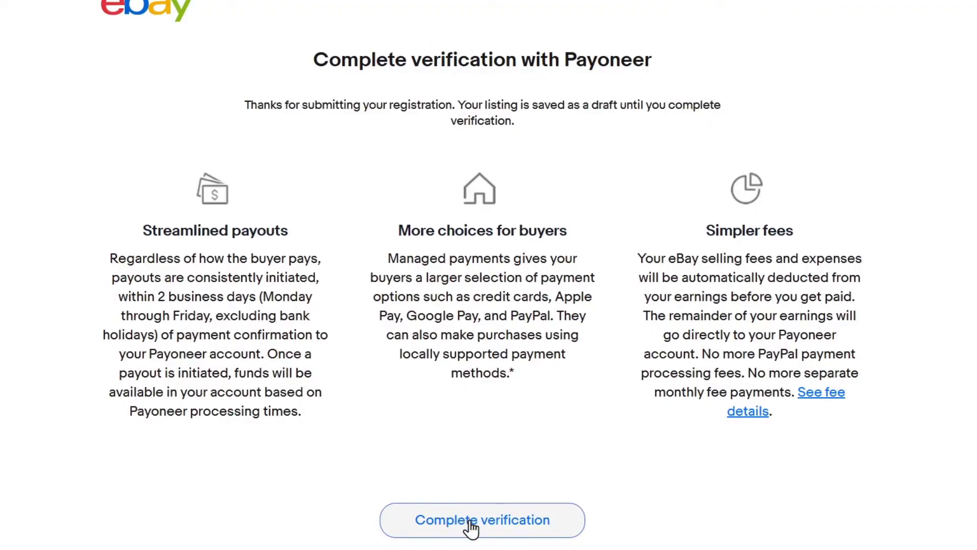
pyautogui.click(482, 520)
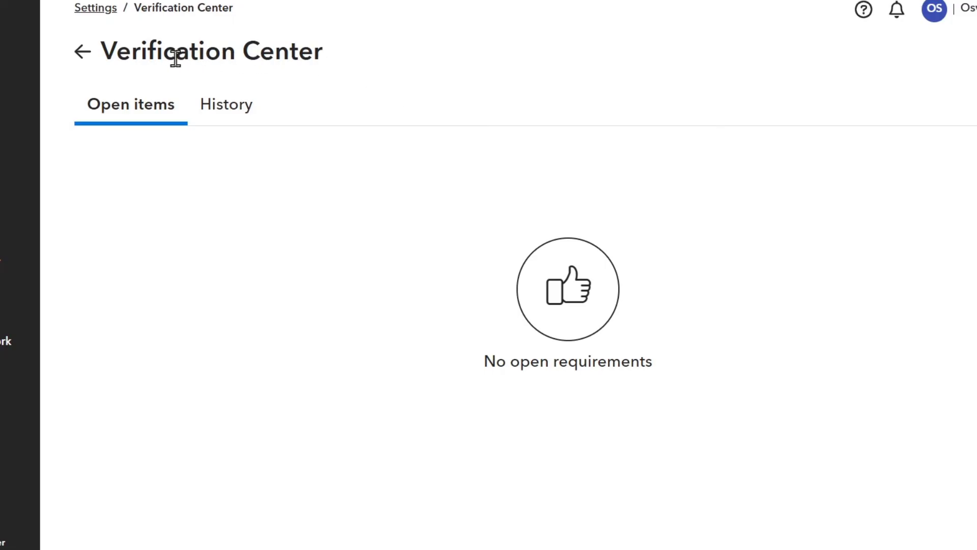
pyautogui.moveTo(570, 277)
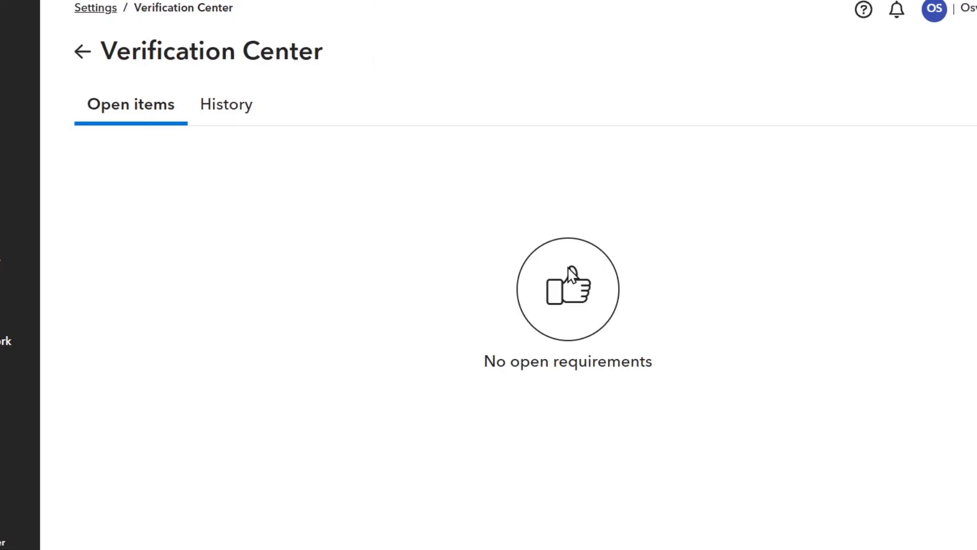
pyautogui.moveTo(831, 55)
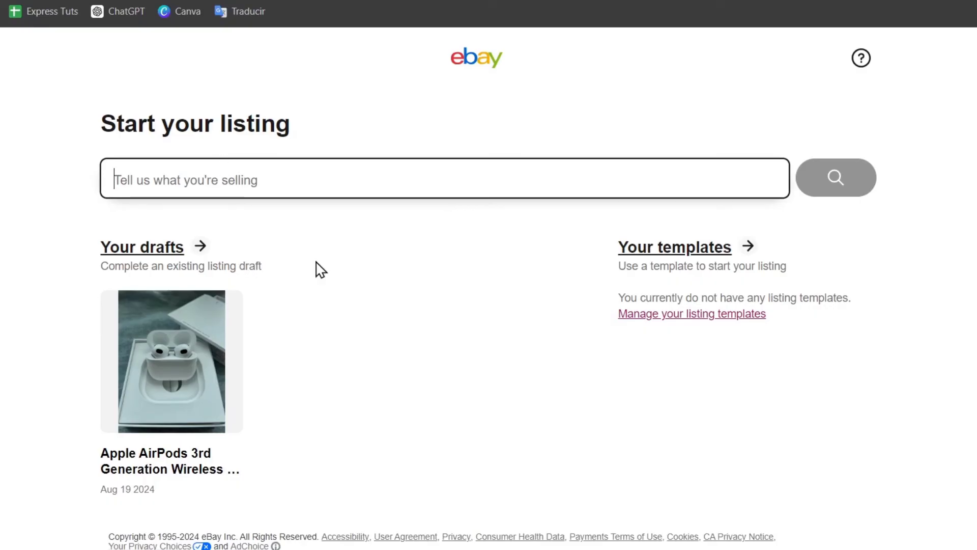
pyautogui.moveTo(336, 87)
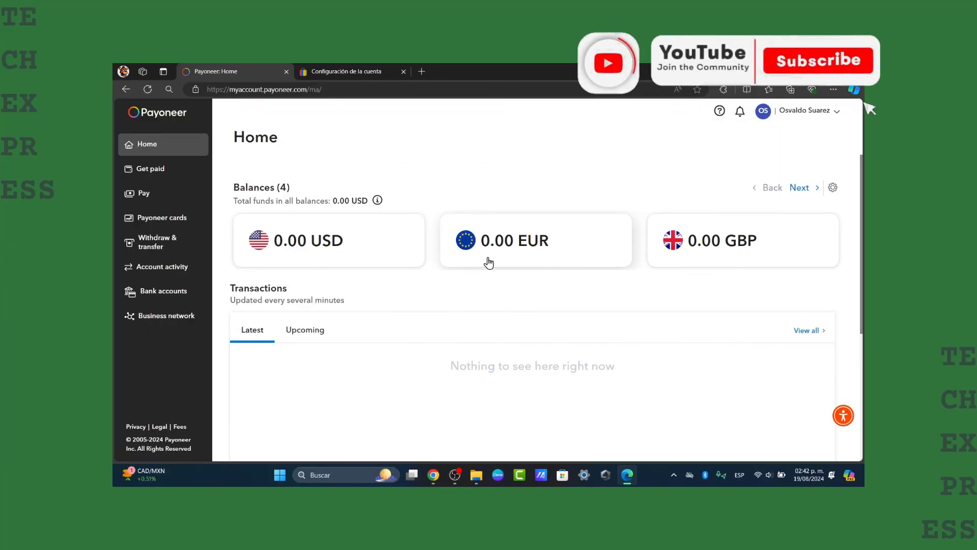
# - Open Payoneer Notifications from the bell icon to list password-change and fee-update messages
pyautogui.click(818, 61)
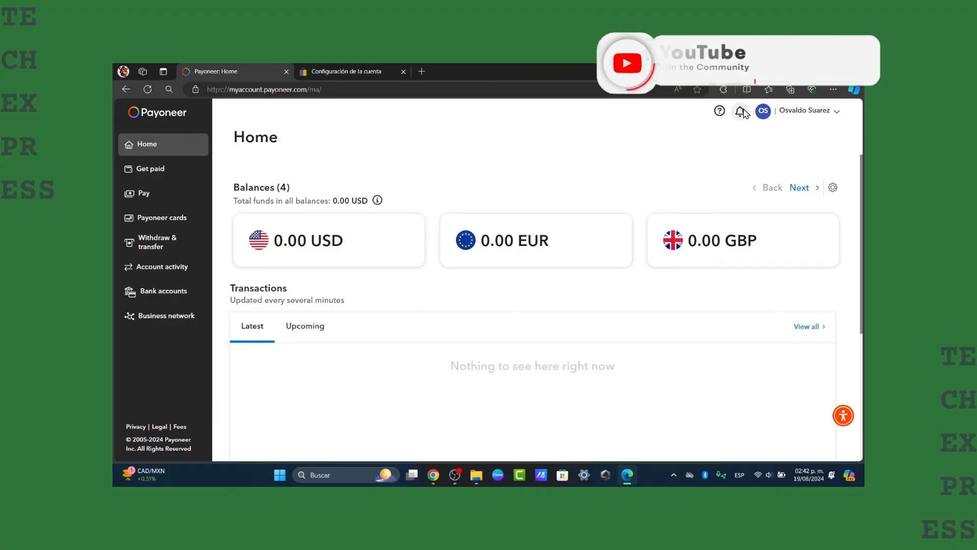
pyautogui.click(741, 111)
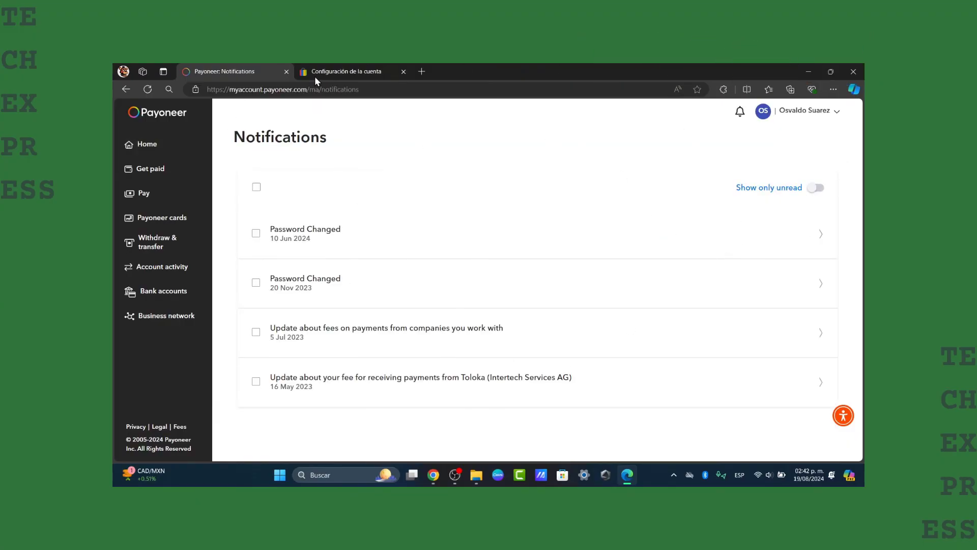
pyautogui.moveTo(286, 71)
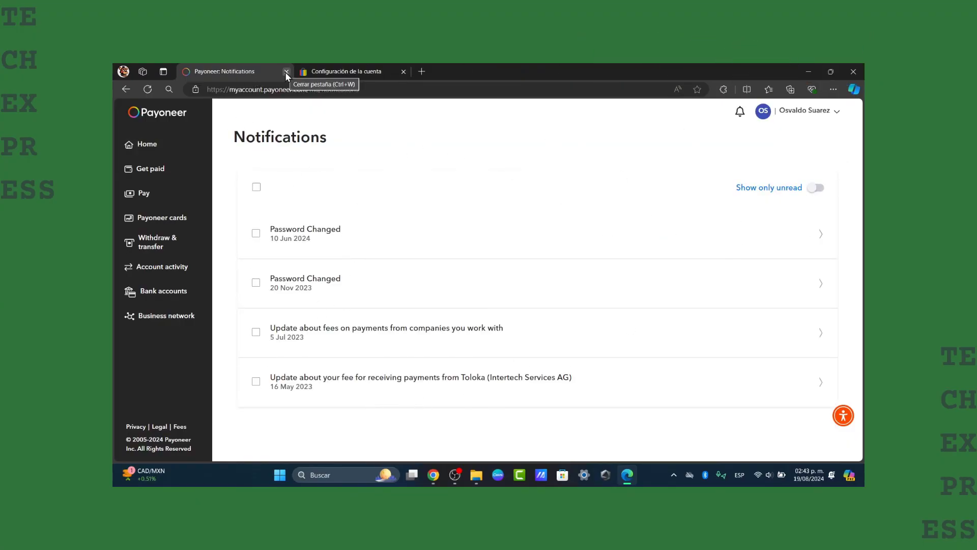